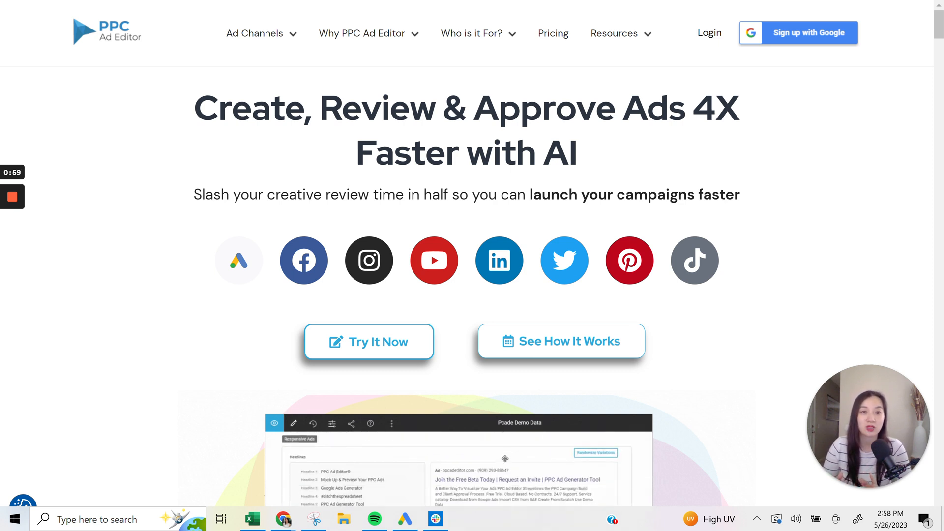
# Step: Scroll past the demo preview to 'Generate Google Search Ad Copy Ideas 10x Faster with AI'
pyautogui.click(595, 453)
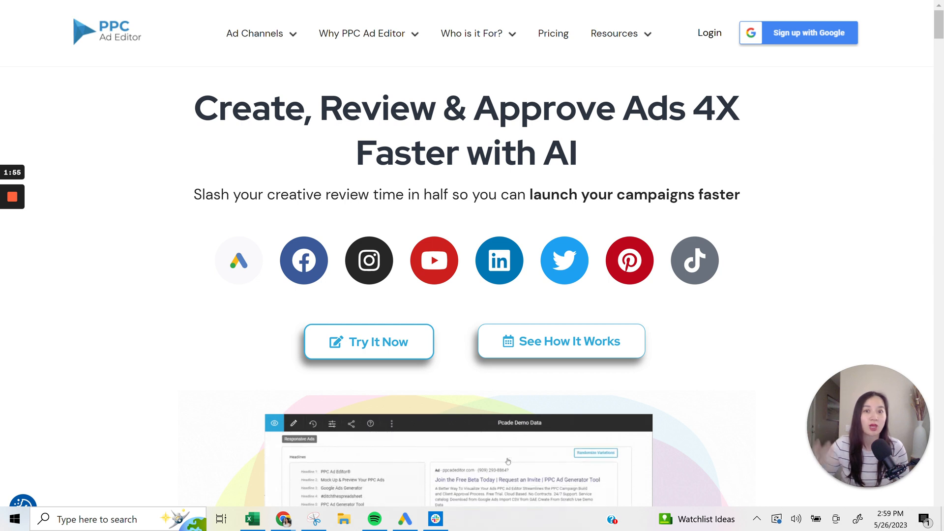
pyautogui.click(588, 454)
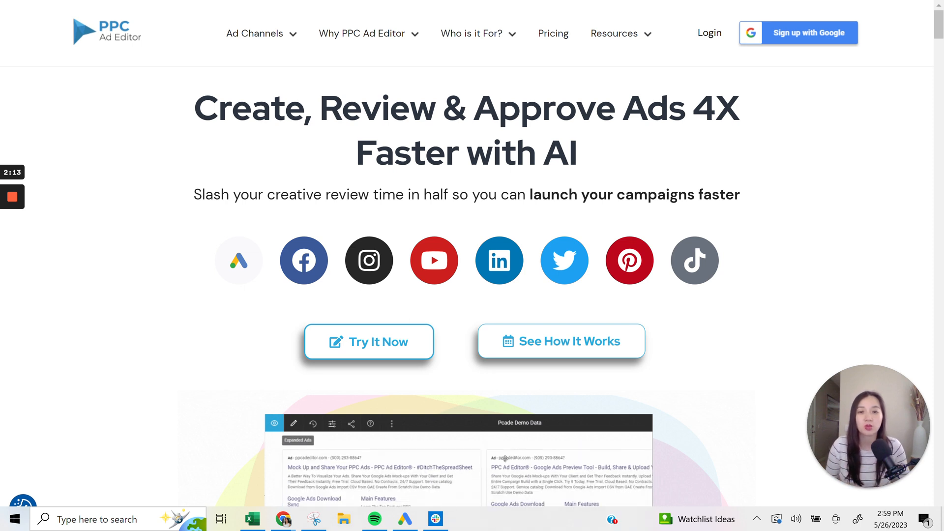
pyautogui.scroll(-3)
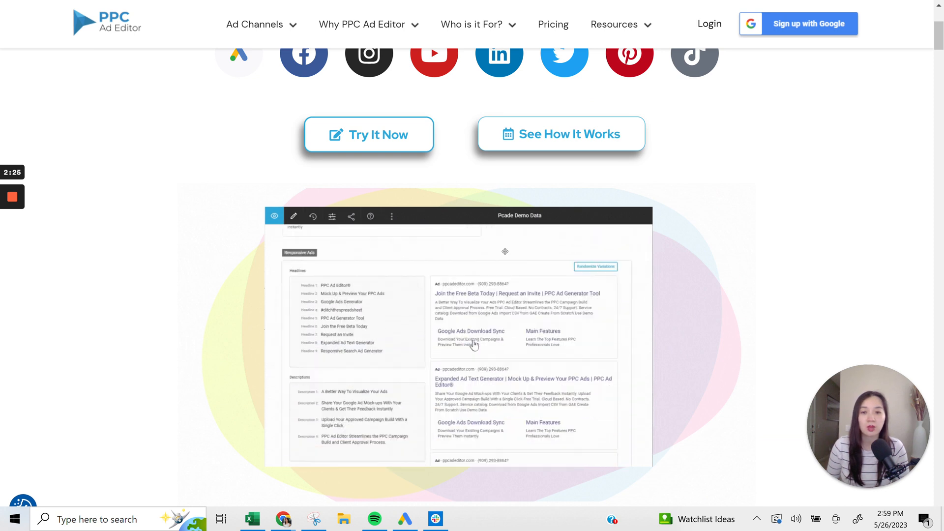
pyautogui.click(596, 246)
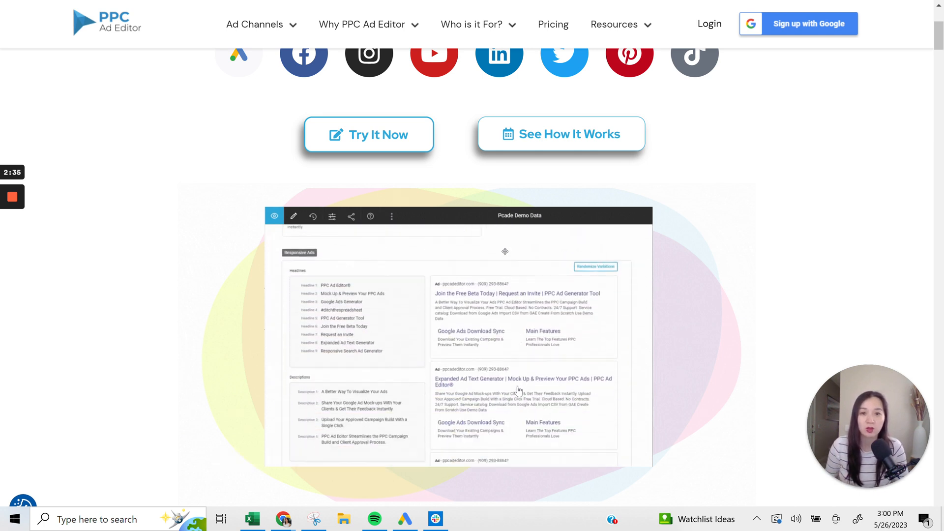
pyautogui.scroll(-3)
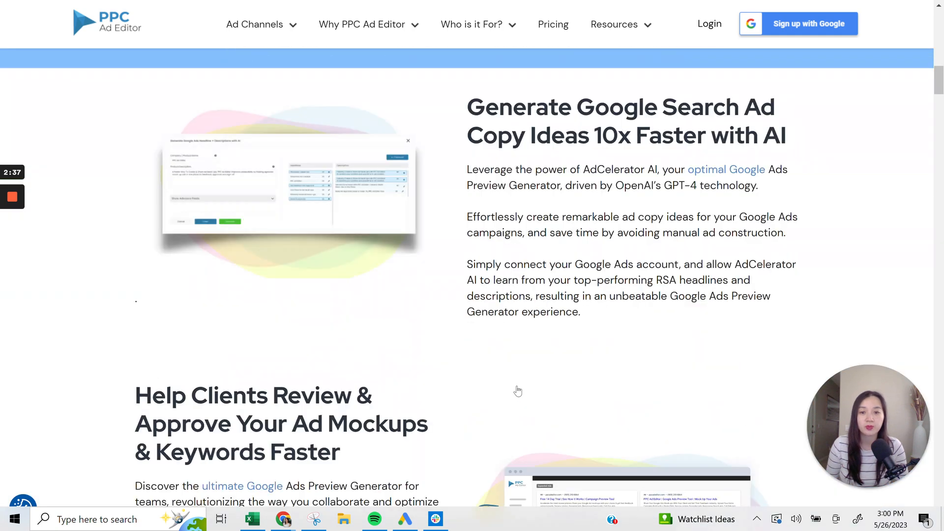
pyautogui.scroll(-3)
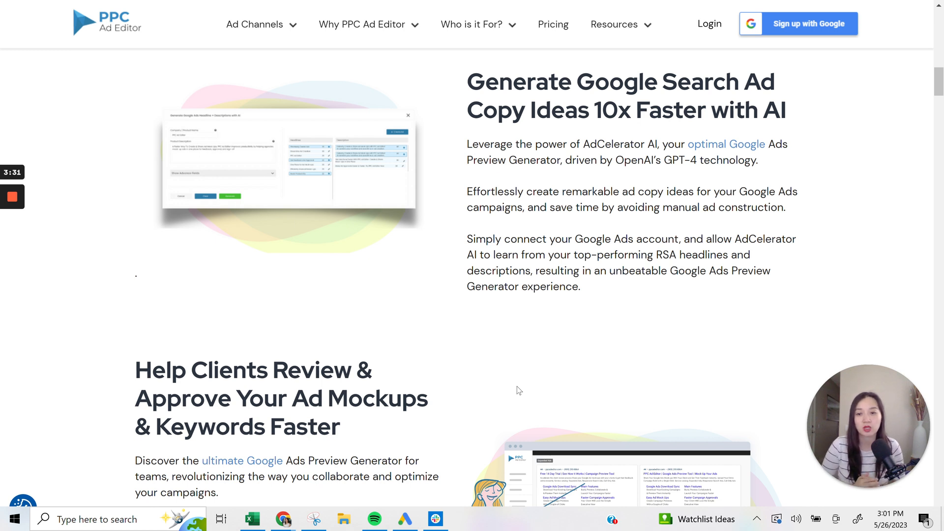
pyautogui.moveTo(738, 370)
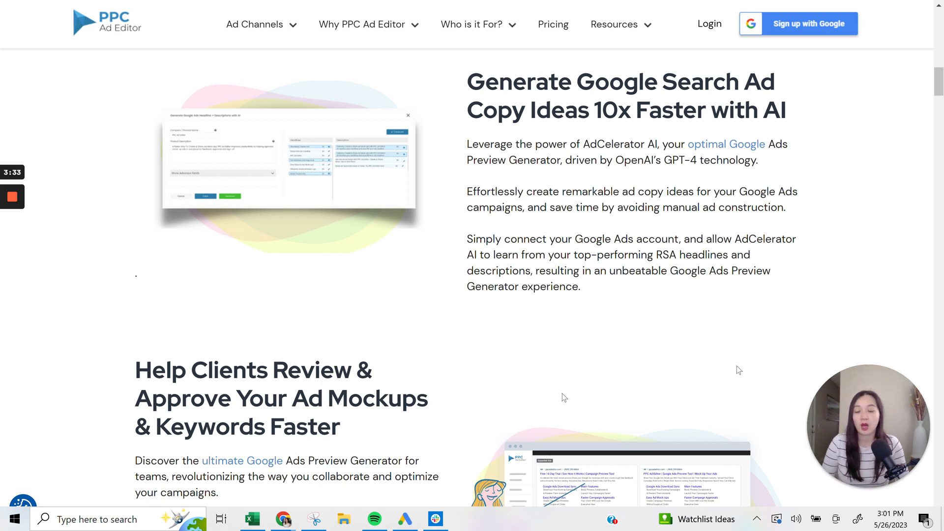
# Step: Scroll to the 'Help Clients Review & Approve Your Ad Mockups & Keywords Faster' section
pyautogui.scroll(-3)
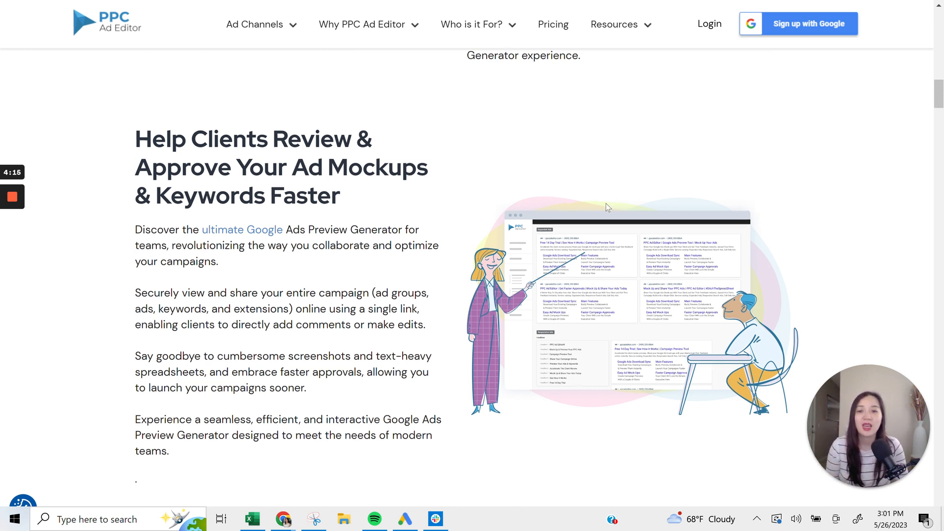
# Step: Scroll past 'Spend Less Time Explaining…' and 'Eliminate Tedious Manual Work' to team collaboration
pyautogui.scroll(-3)
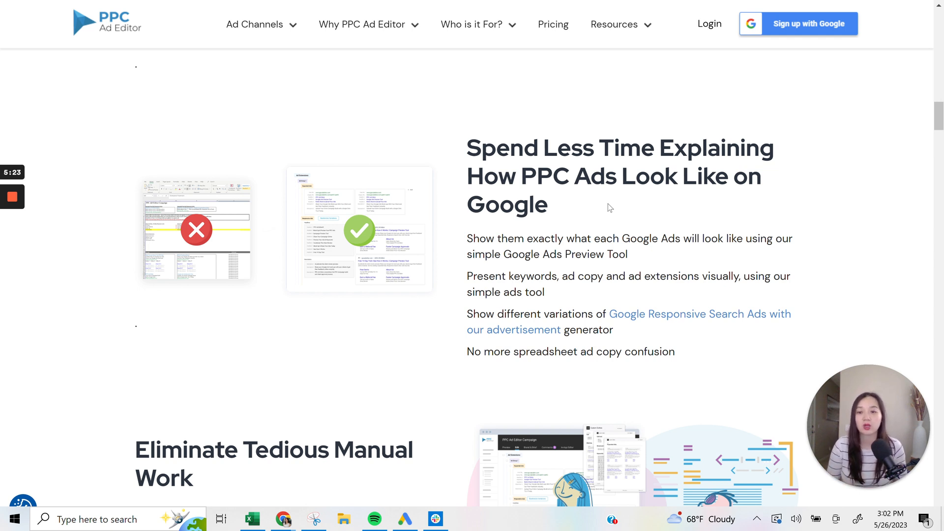
pyautogui.scroll(-3)
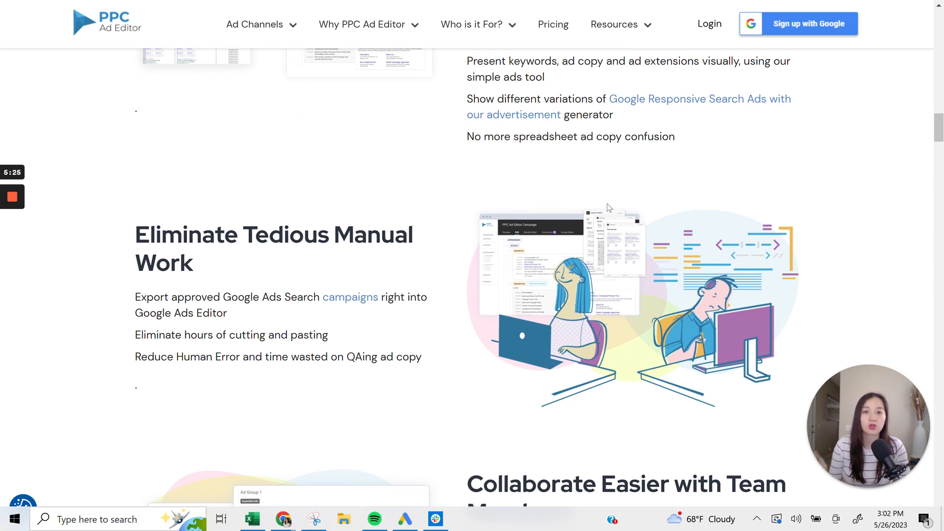
pyautogui.scroll(-3)
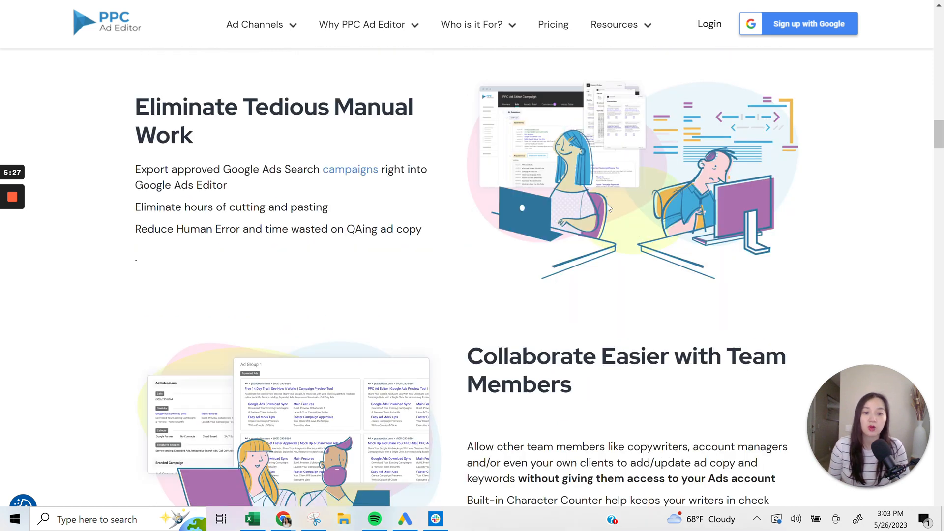
pyautogui.scroll(-3)
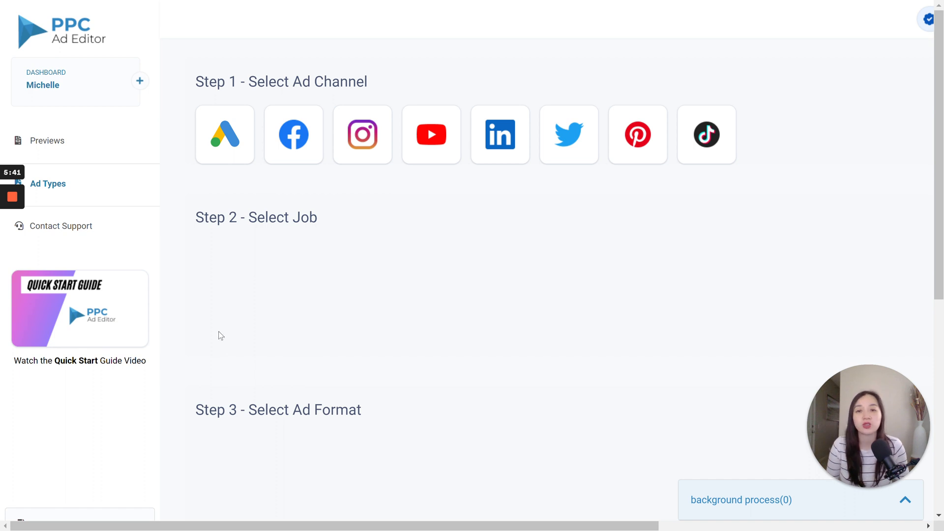
pyautogui.moveTo(385, 212)
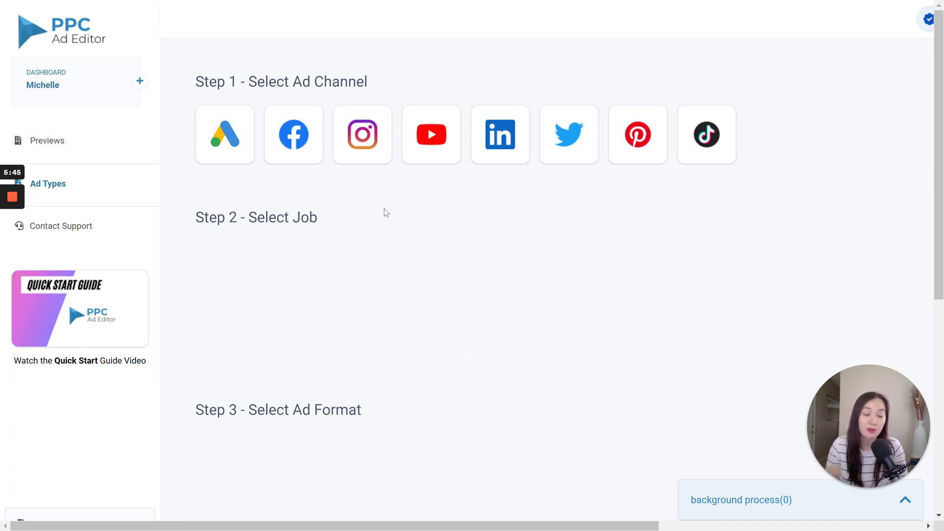
pyautogui.moveTo(340, 228)
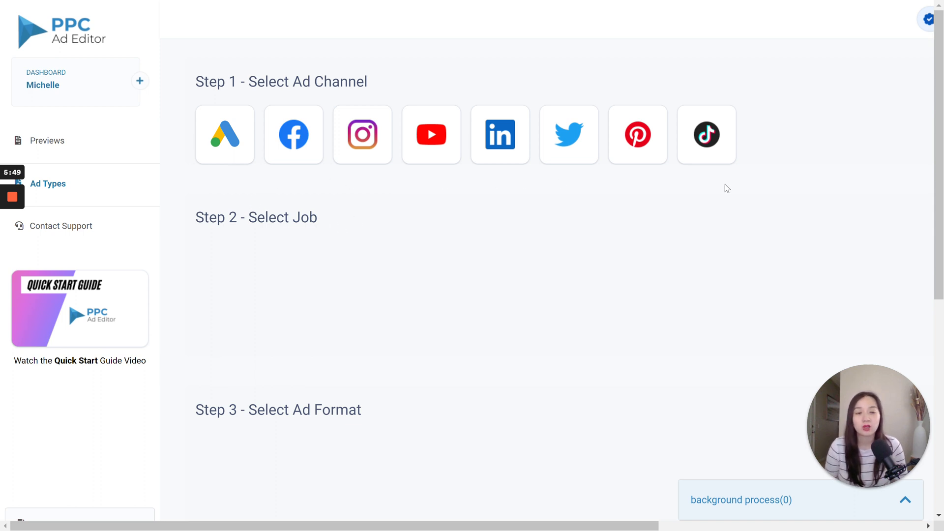
pyautogui.moveTo(504, 283)
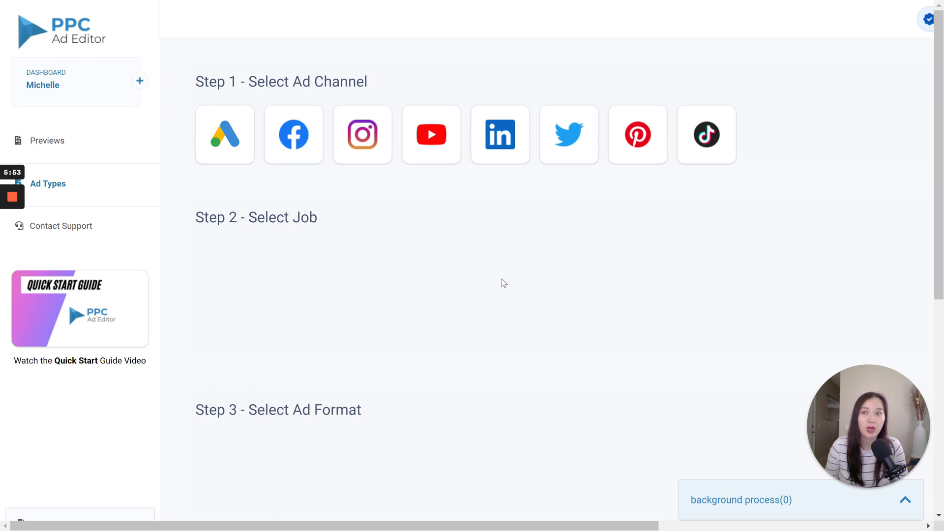
pyautogui.moveTo(601, 170)
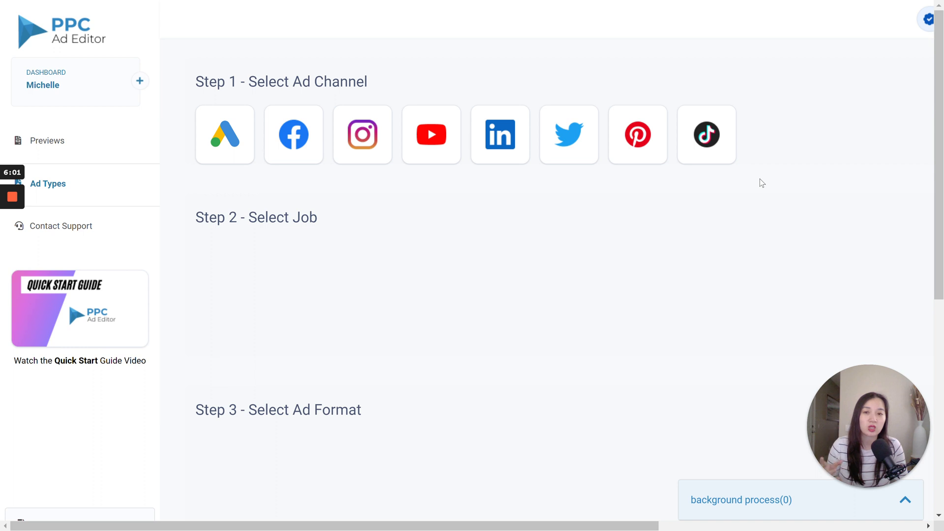
# Step: Choose Google Ads under Step 1 to reveal the job options, including Create Ads
pyautogui.click(294, 134)
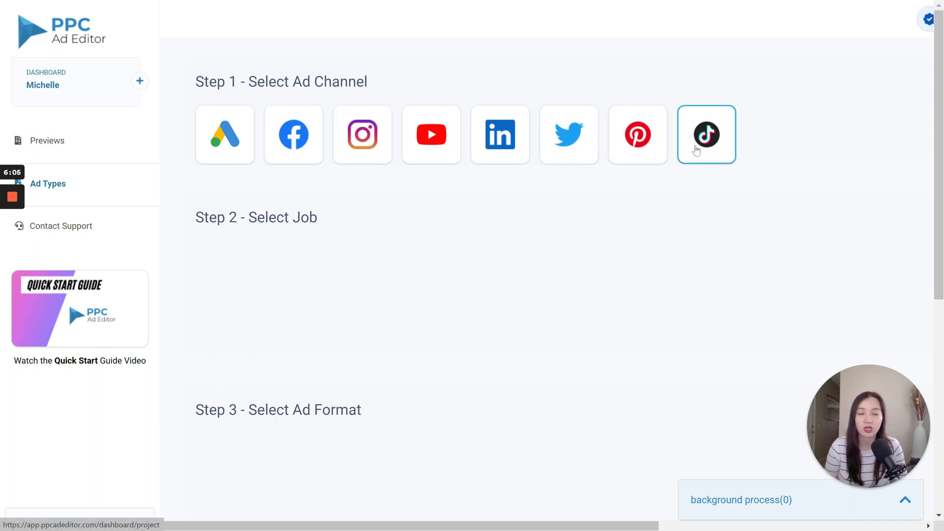
pyautogui.click(294, 134)
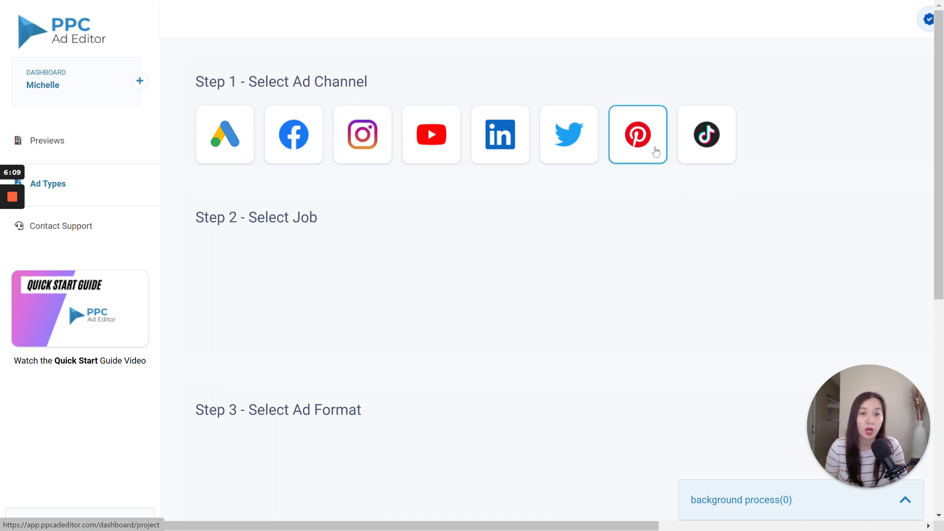
pyautogui.click(225, 134)
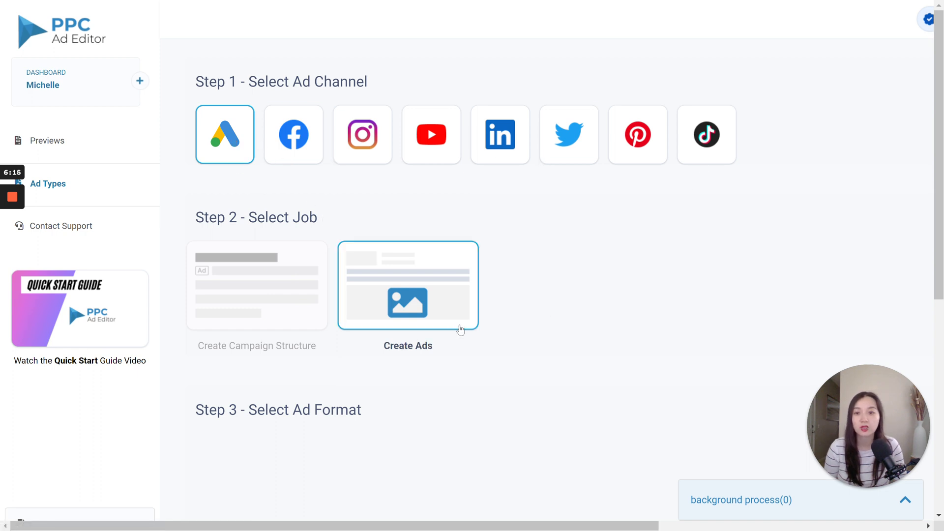
# Step: Choose Responsive Search Ad as the ad format and scroll to the data source options
pyautogui.scroll(-3)
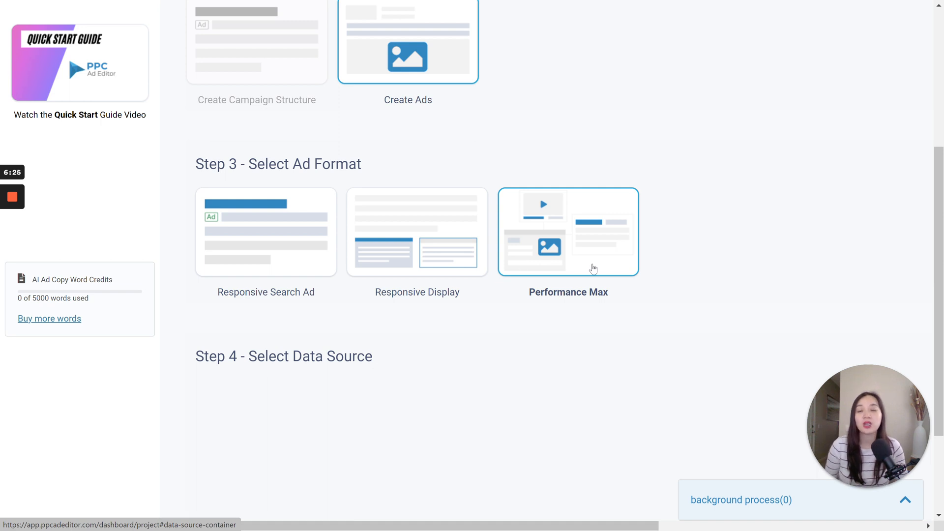
pyautogui.click(260, 245)
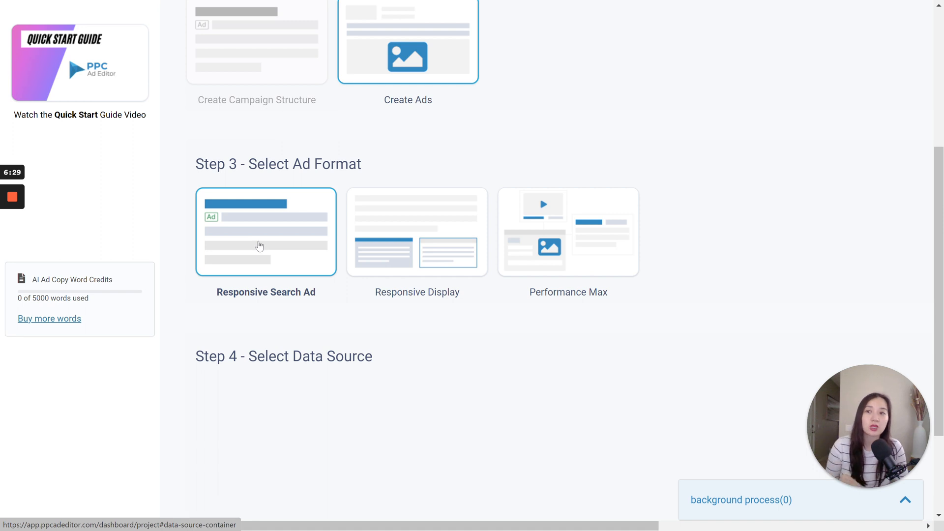
pyautogui.scroll(-3)
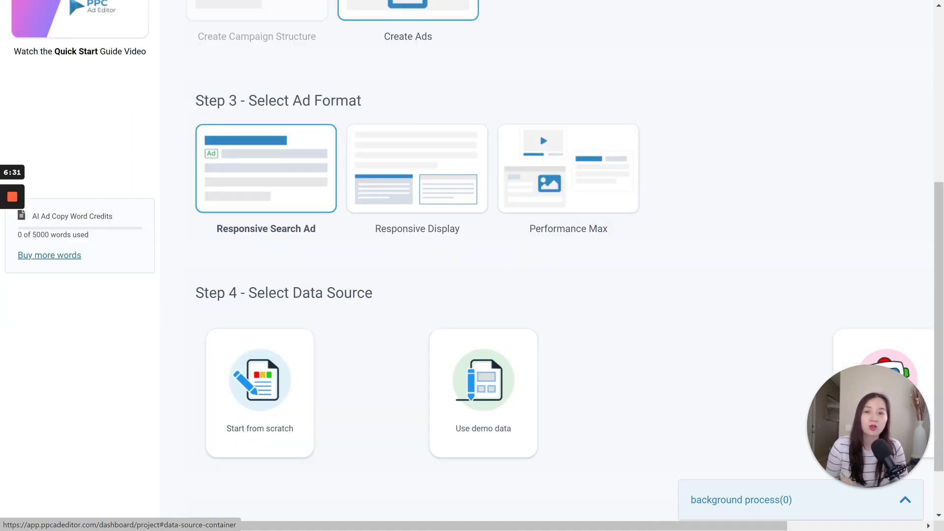
pyautogui.scroll(-3)
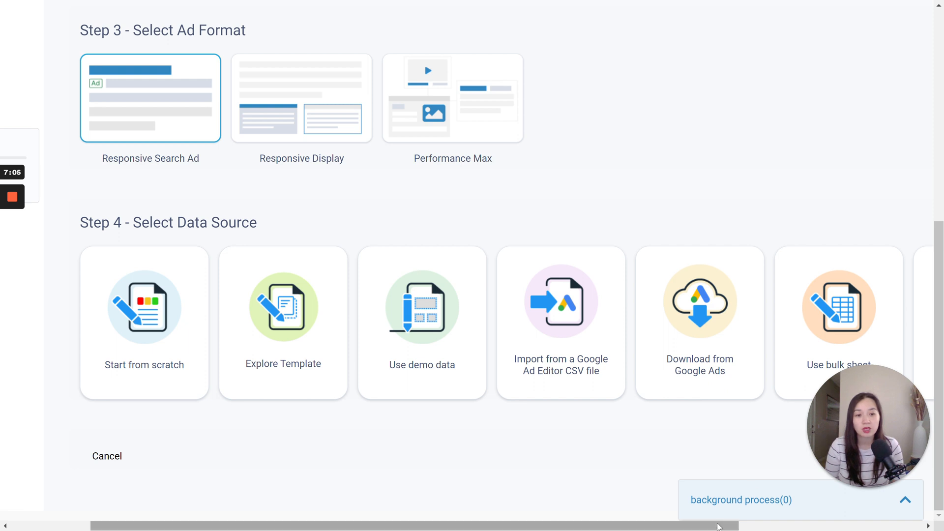
# Step: Scroll through Steps 1–4 and the ADImprover, ADIntel and ADCelerator sources, then back up
pyautogui.hscroll(3)
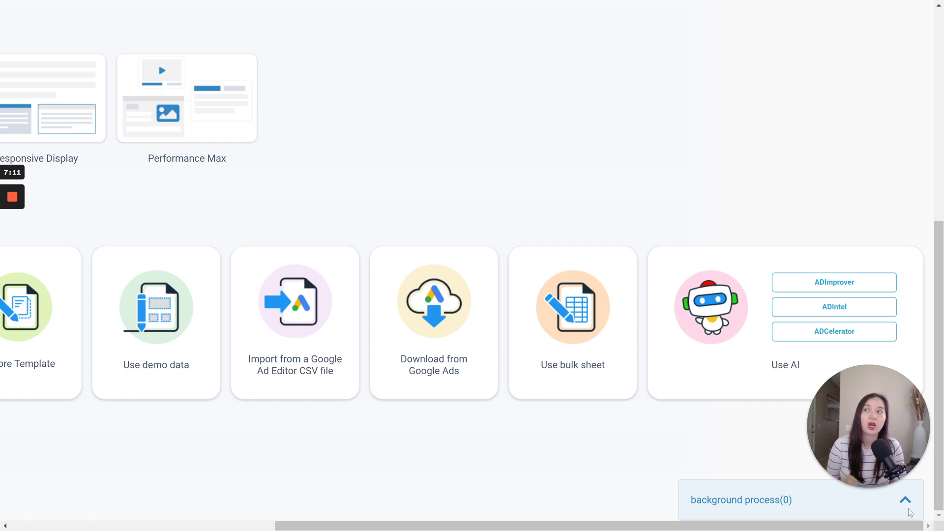
pyautogui.moveTo(692, 398)
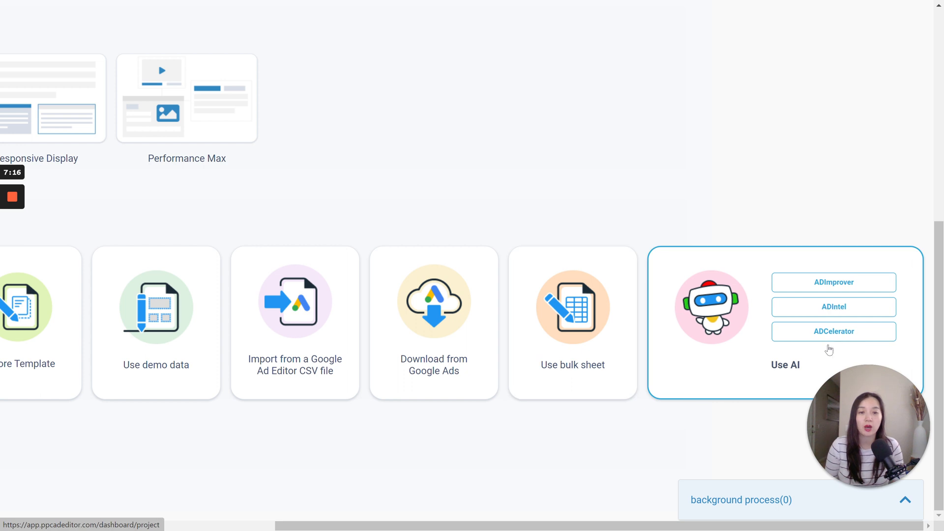
pyautogui.moveTo(717, 324)
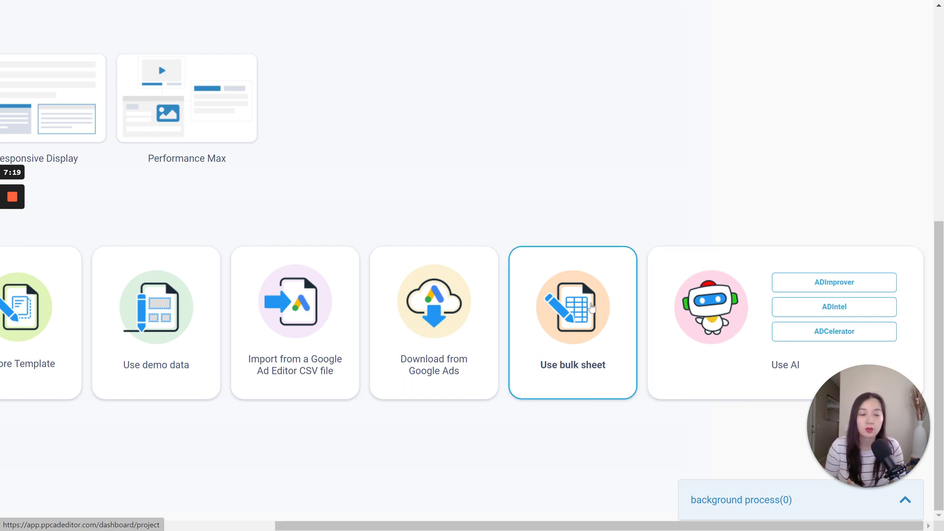
pyautogui.moveTo(717, 372)
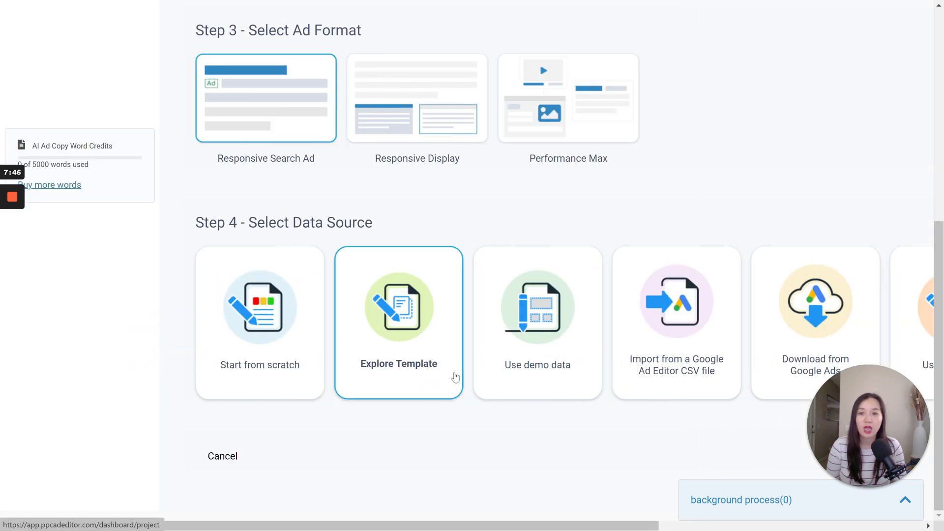
pyautogui.scroll(3)
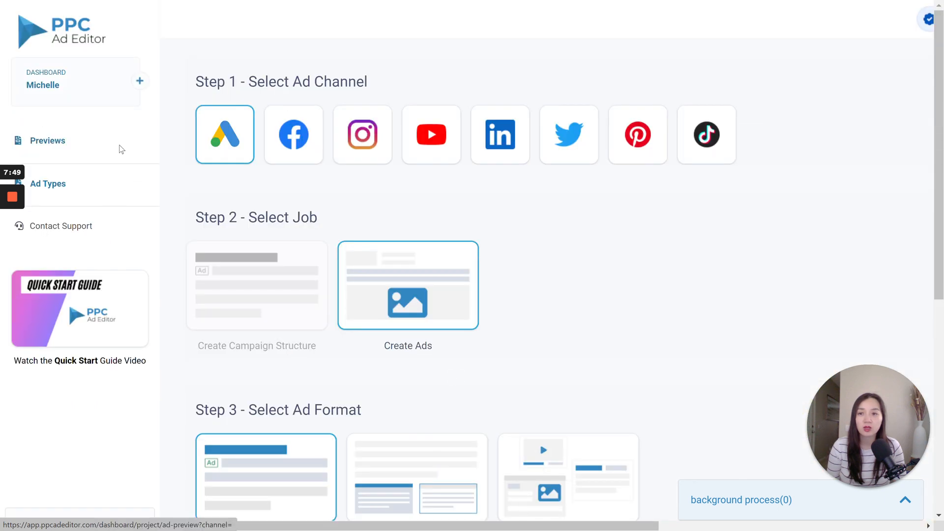
# Step: Go to Previews and open the Coworking - RSA preview
pyautogui.click(47, 141)
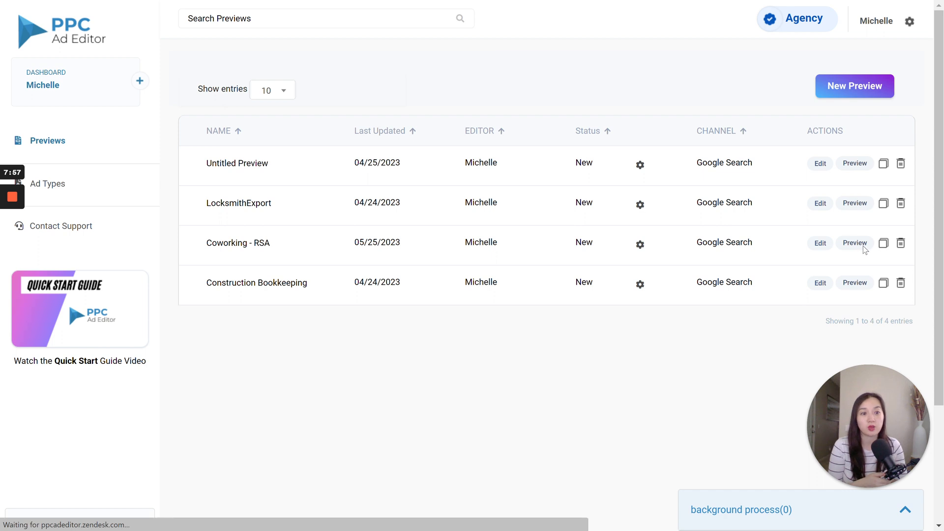
pyautogui.click(855, 243)
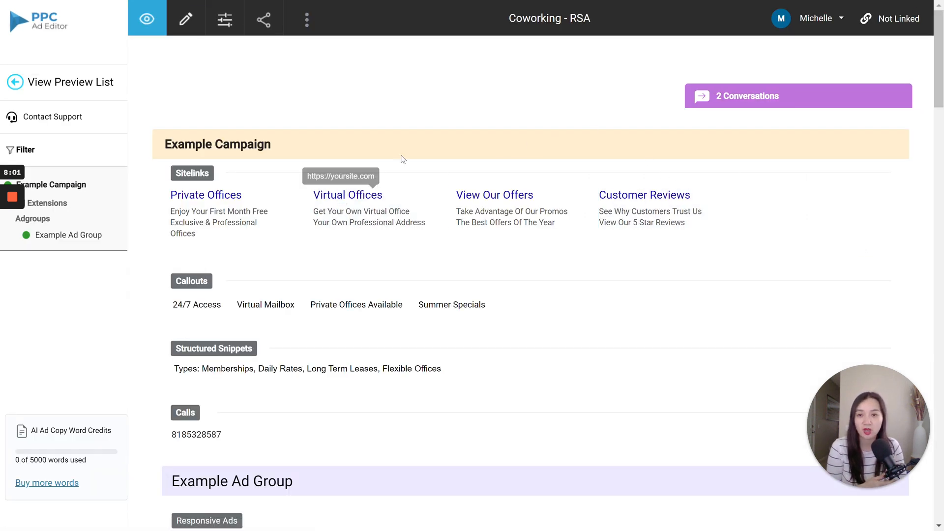
pyautogui.moveTo(160, 149)
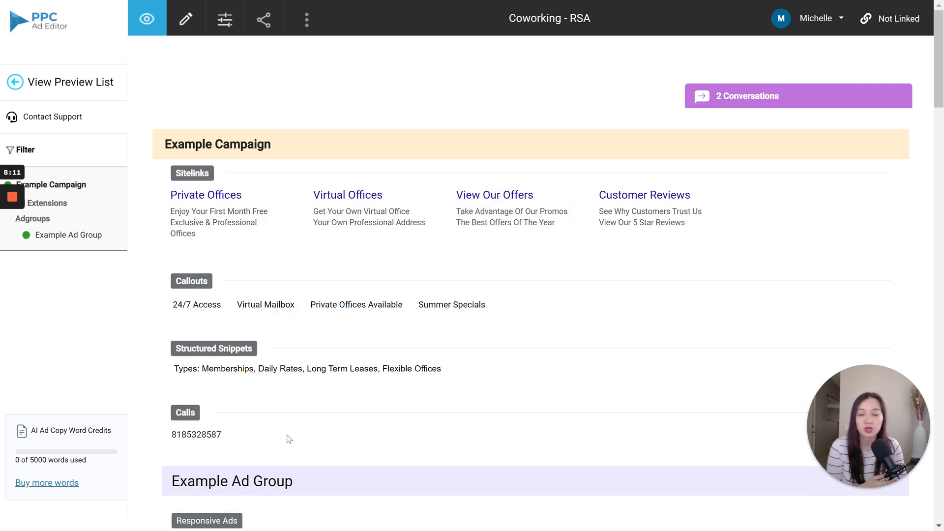
# Step: Inspect the Example Ad Group's headlines, descriptions and variation cards, trying the mobile/desktop toggle
pyautogui.scroll(-3)
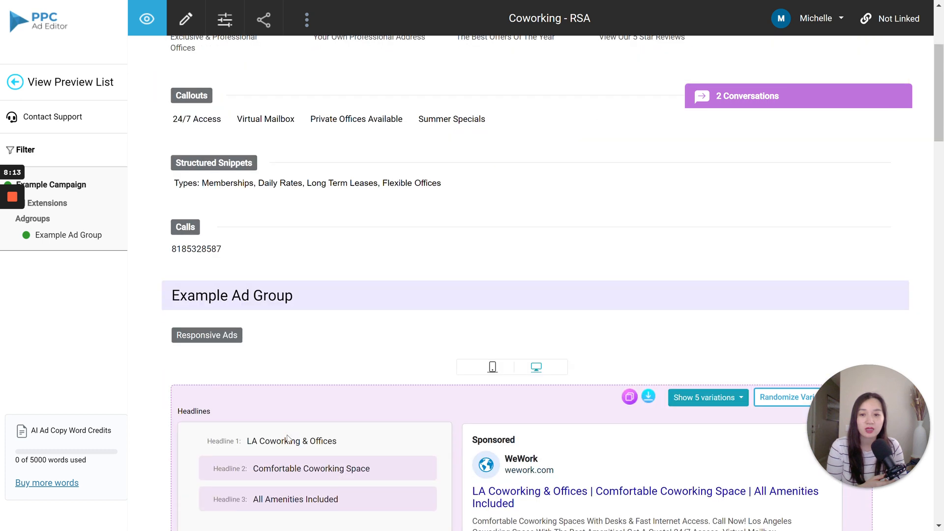
pyautogui.scroll(-3)
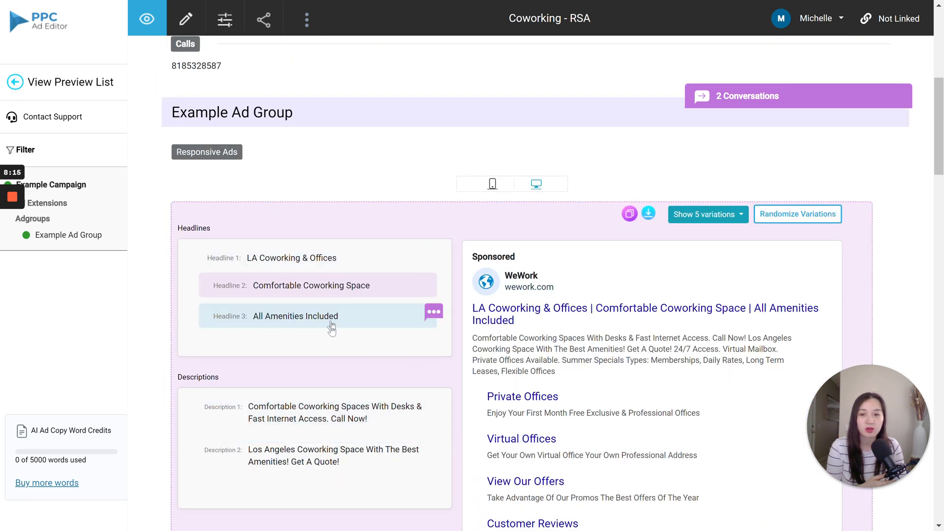
pyautogui.scroll(-3)
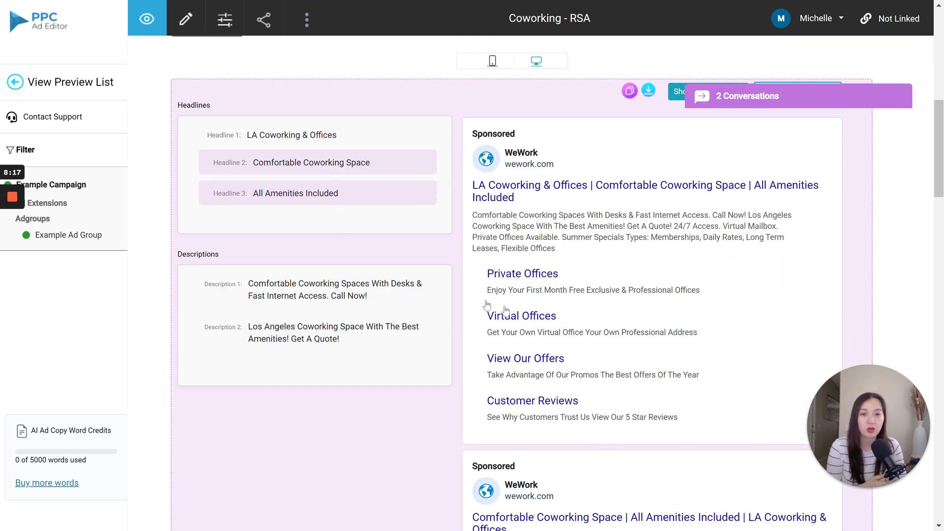
pyautogui.scroll(-3)
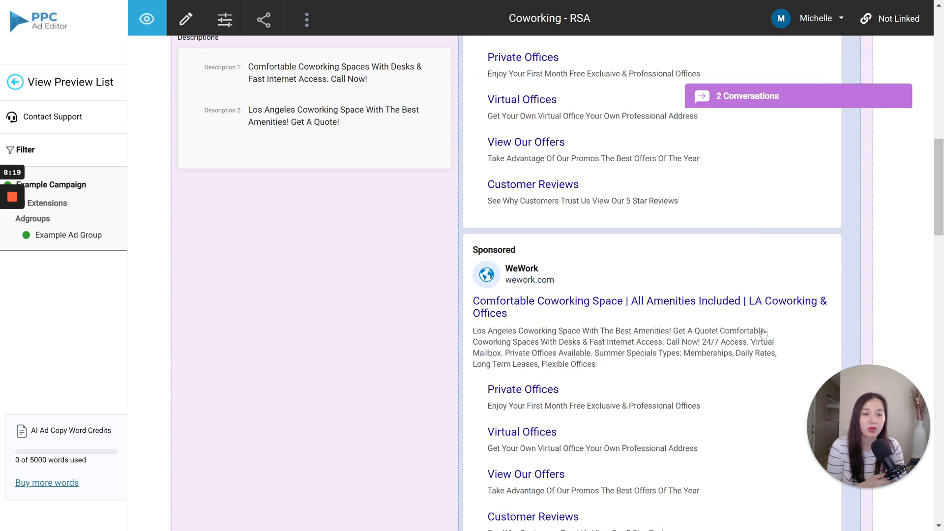
pyautogui.scroll(-3)
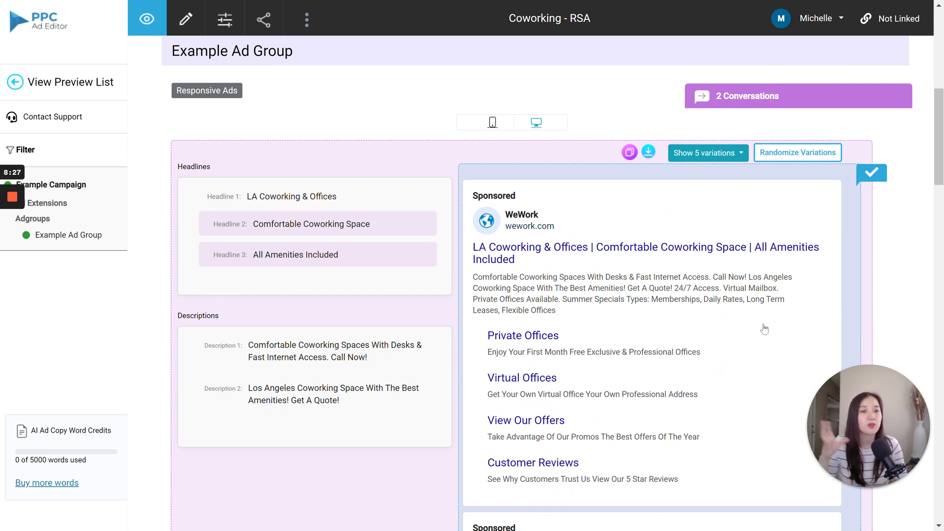
pyautogui.click(708, 152)
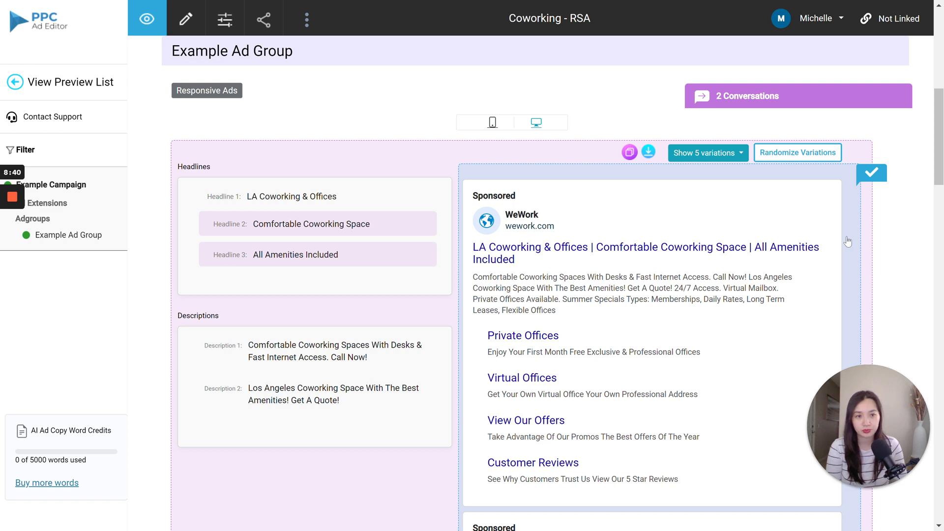
pyautogui.moveTo(600, 126)
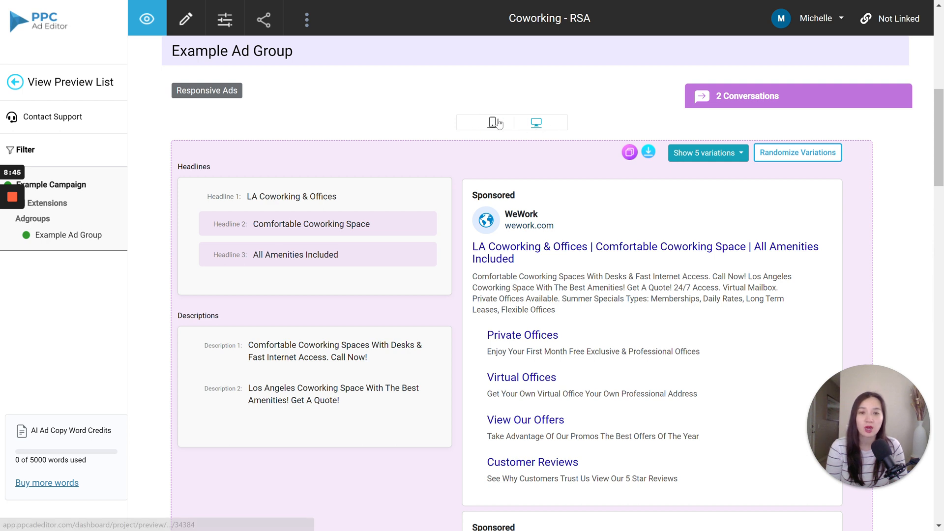
pyautogui.click(537, 122)
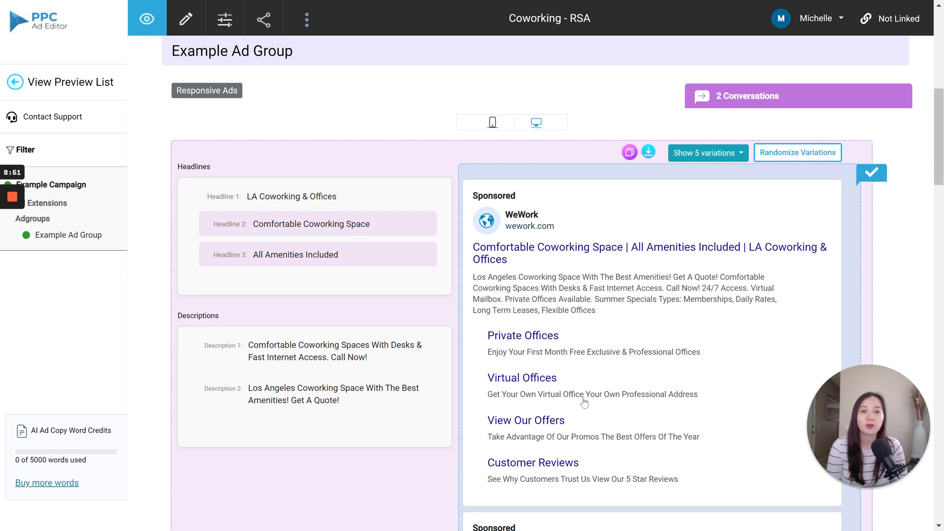
# Step: Scroll through the remaining variations to the keywords coworking space, private office and virtual office
pyautogui.scroll(-3)
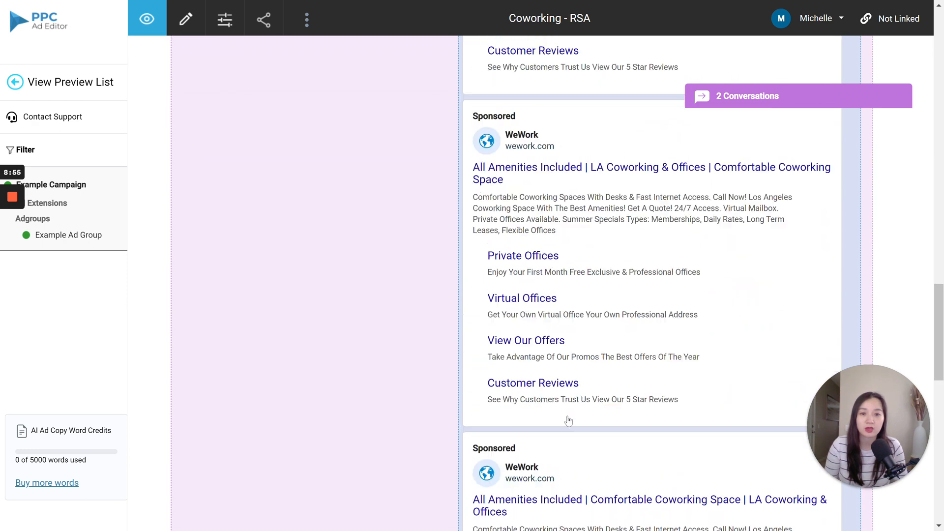
pyautogui.scroll(-3)
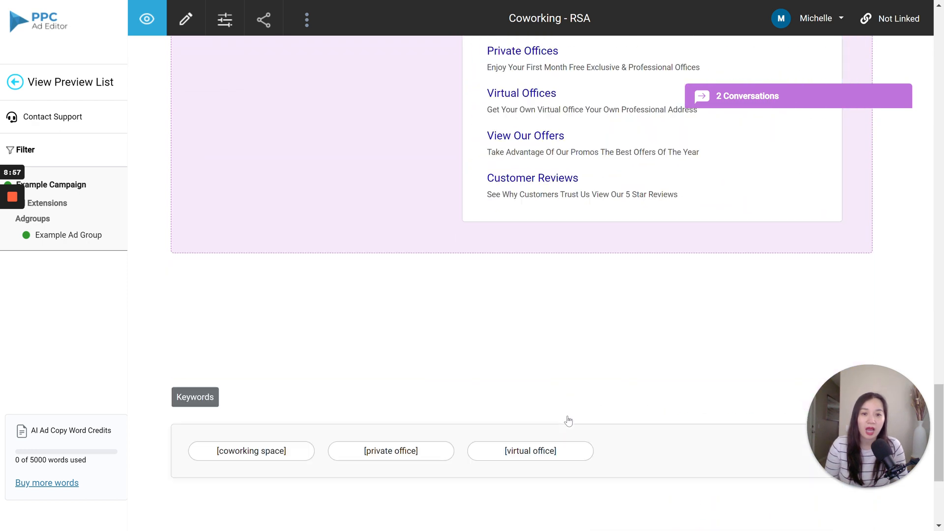
pyautogui.scroll(-3)
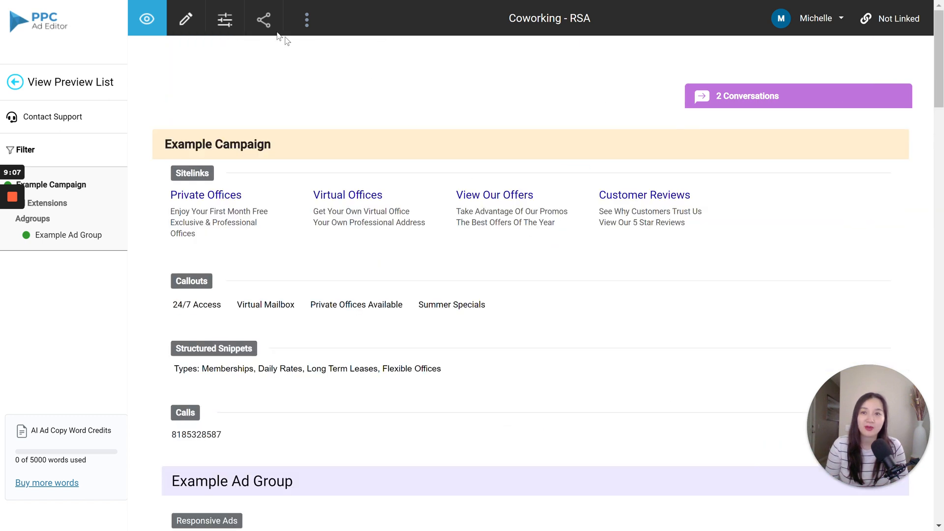
pyautogui.click(264, 19)
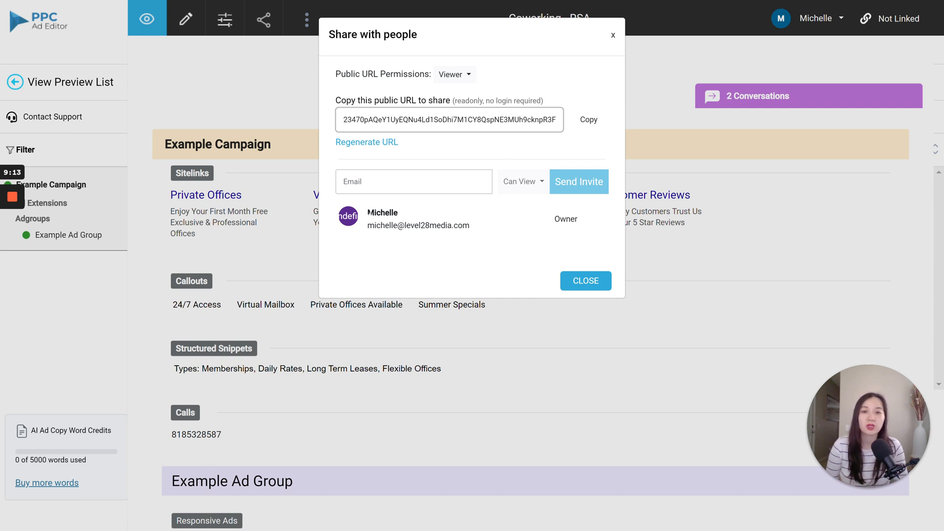
pyautogui.moveTo(596, 190)
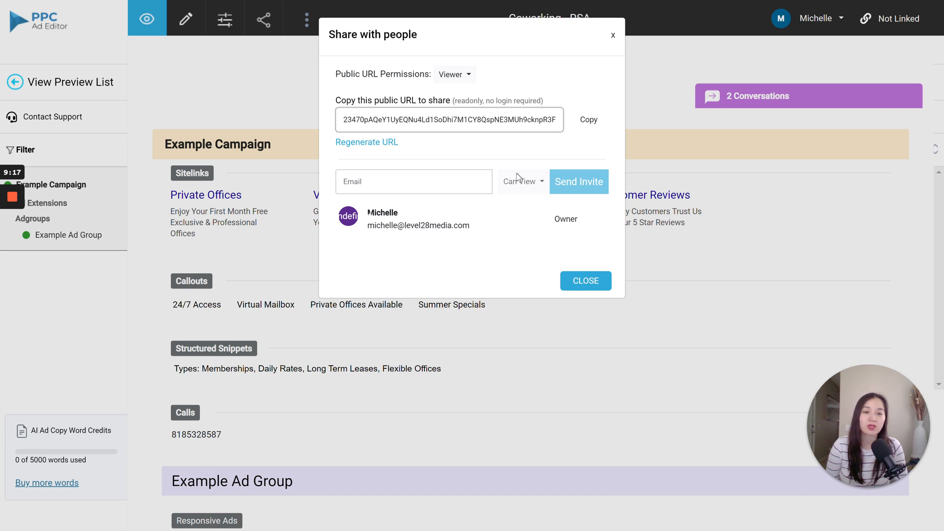
pyautogui.click(586, 281)
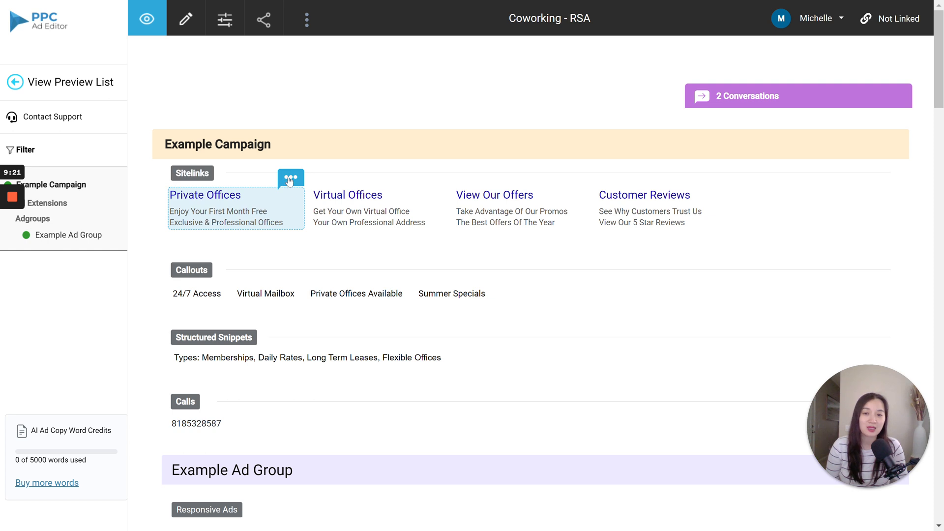
# Step: Scroll to the Responsive Ads block and view its Headline and Description edit fields
pyautogui.scroll(-3)
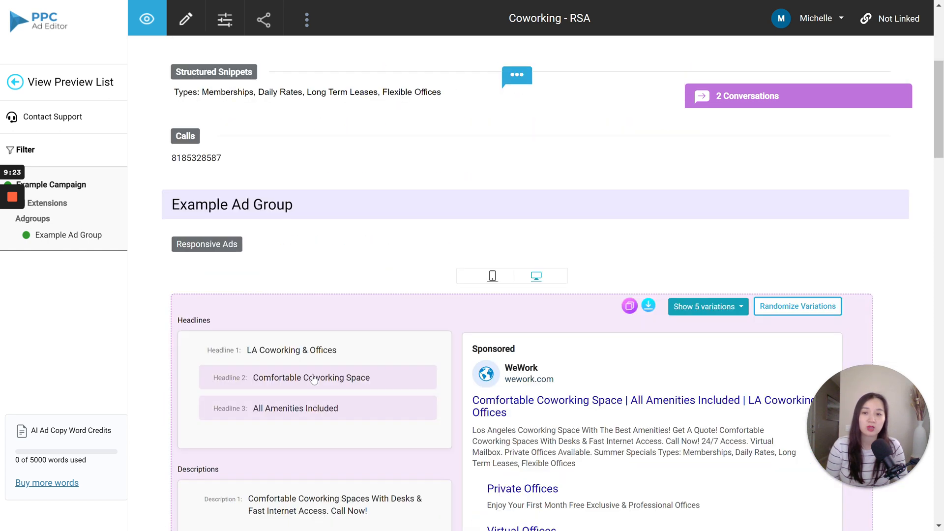
pyautogui.scroll(-3)
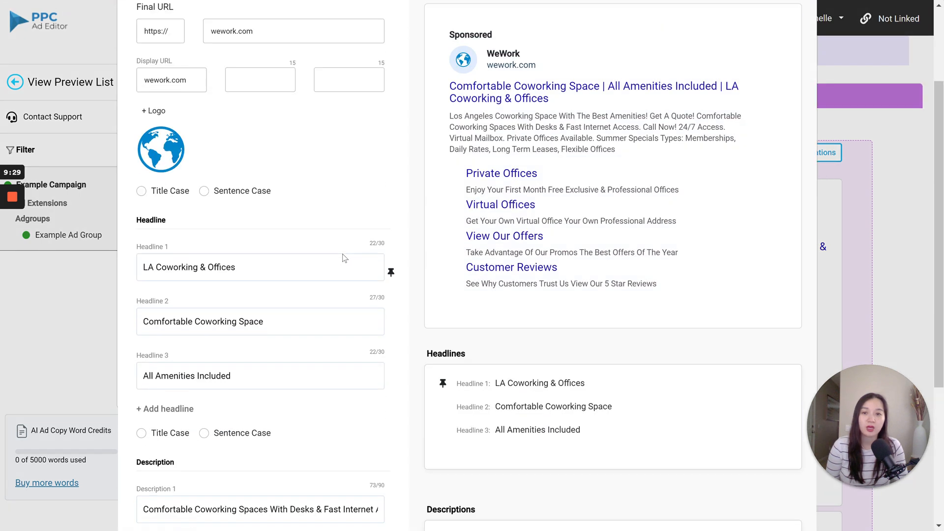
pyautogui.scroll(-3)
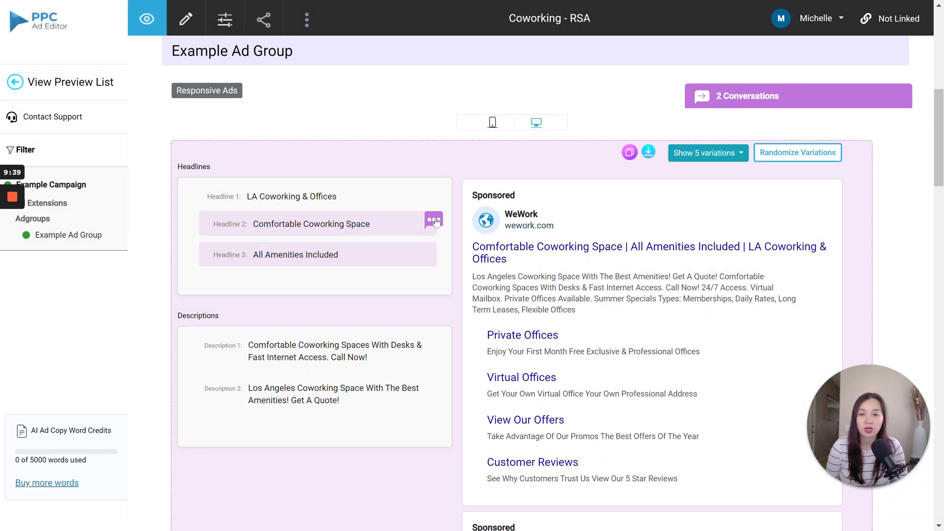
# Step: Post the comment "Please add the geography" on the Headline 2 thread
pyautogui.click(433, 221)
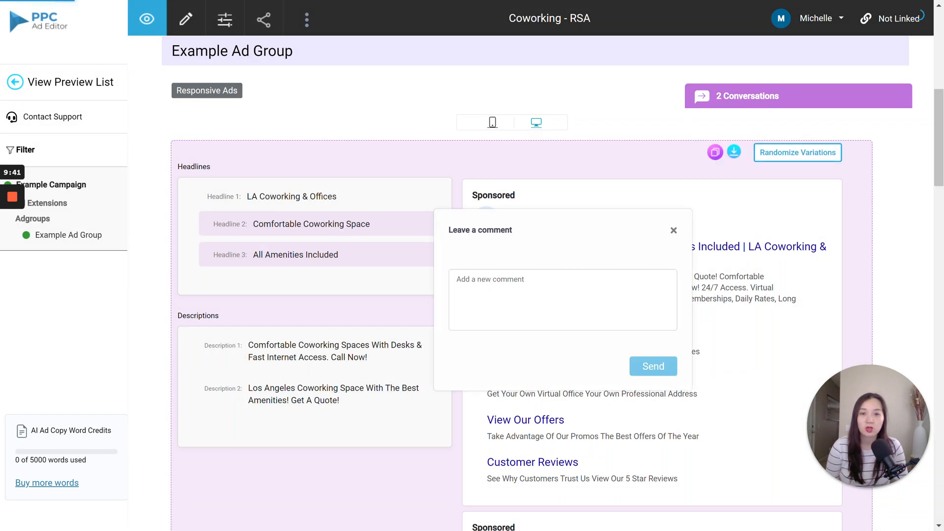
pyautogui.click(653, 366)
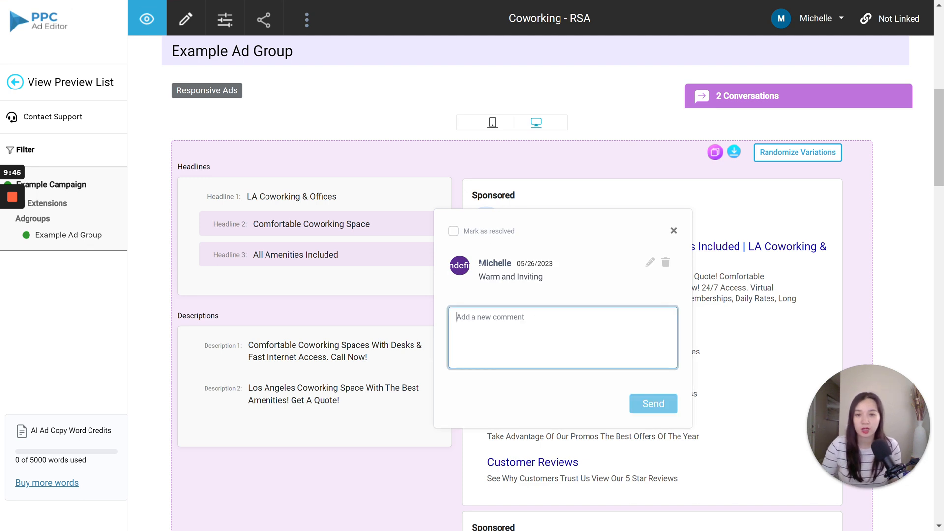
pyautogui.write('Please')
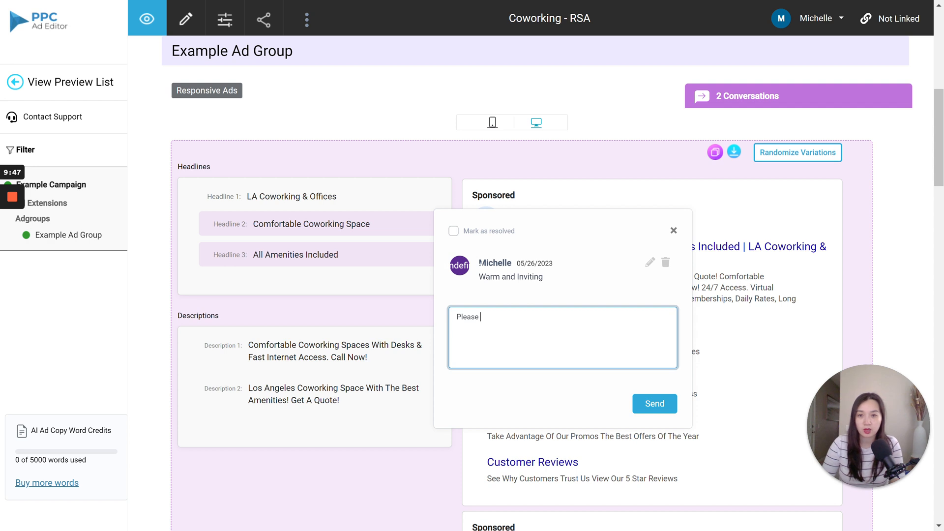
pyautogui.write('c')
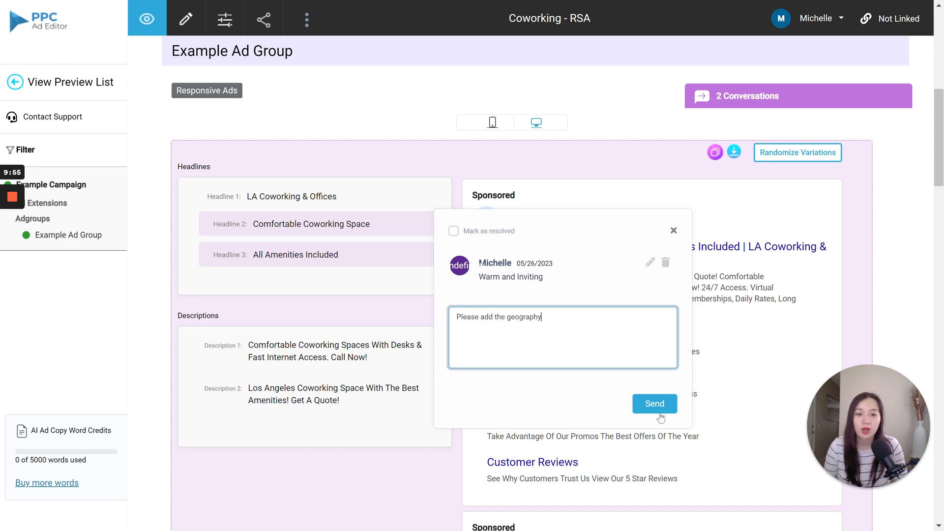
pyautogui.click(655, 404)
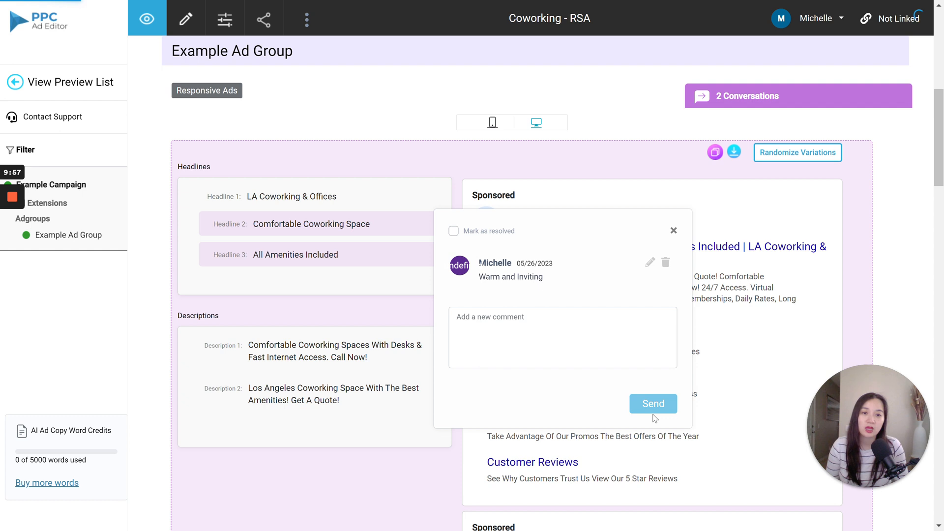
pyautogui.click(653, 404)
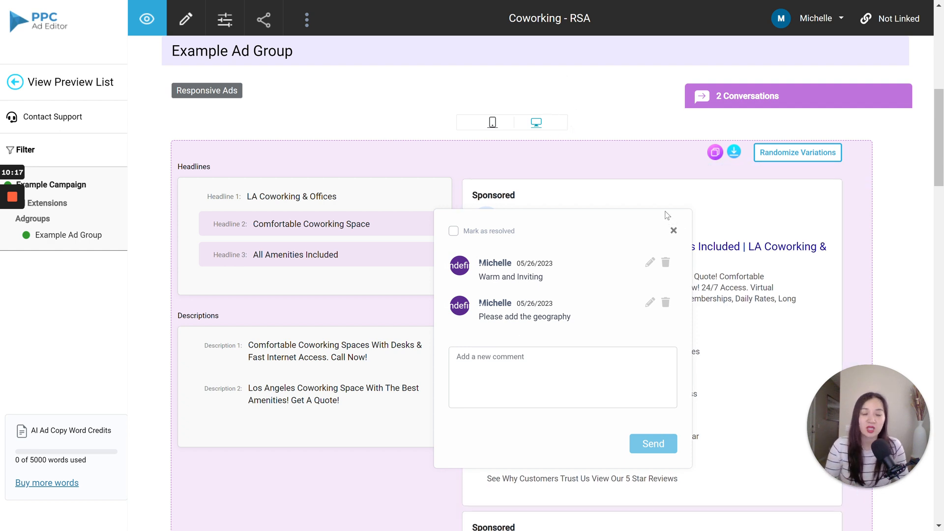
pyautogui.moveTo(654, 219)
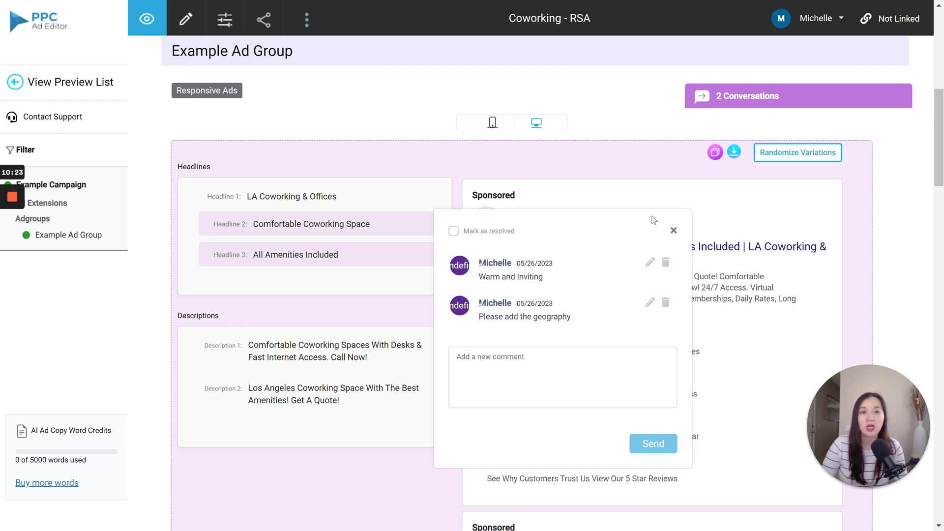
pyautogui.moveTo(686, 156)
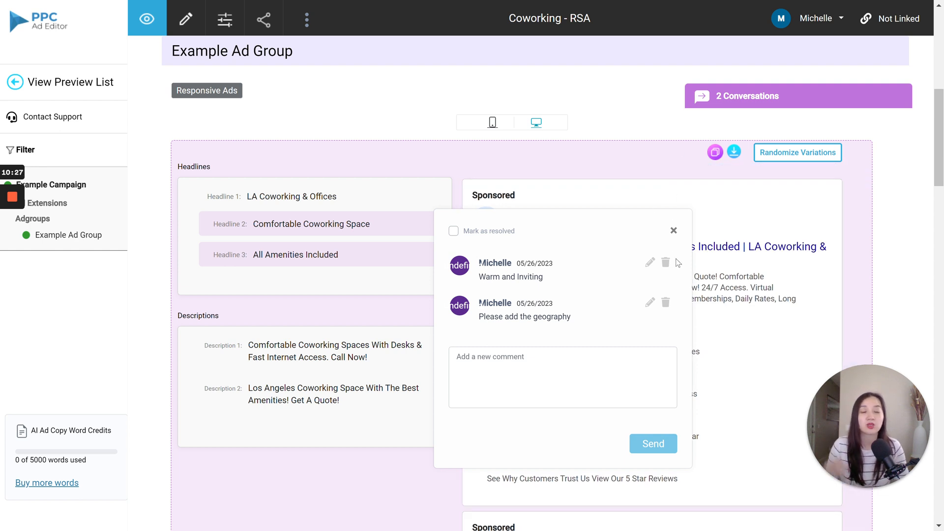
pyautogui.moveTo(659, 288)
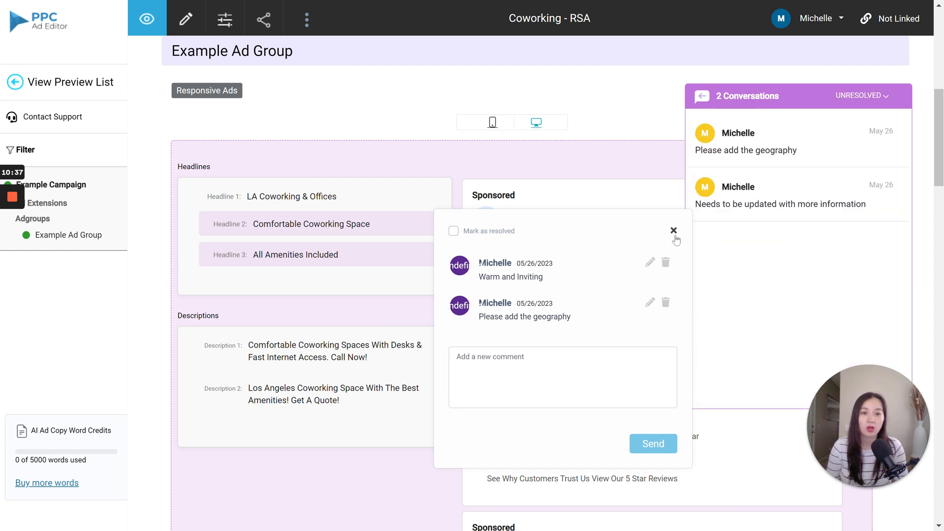
# Step: Close the Warm and Inviting and more-information comment threads, then scroll back to Example Campaign
pyautogui.click(674, 231)
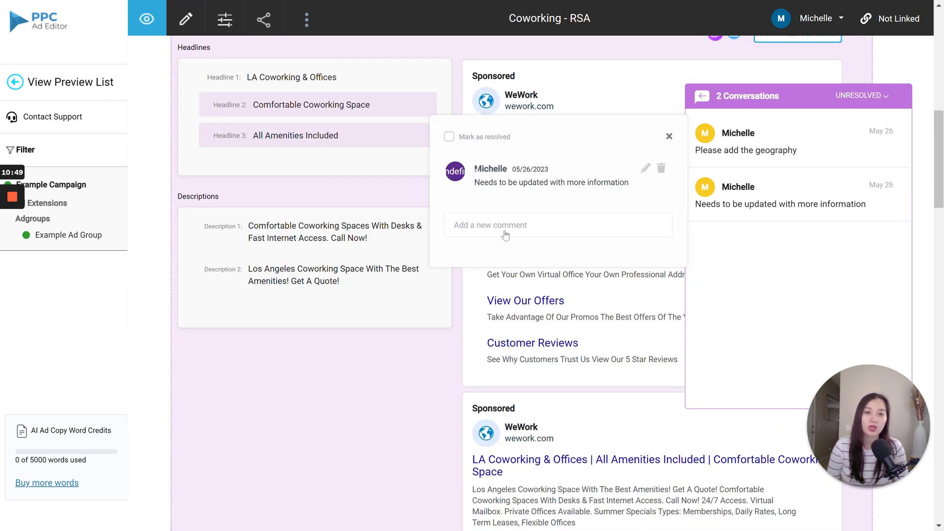
pyautogui.moveTo(384, 140)
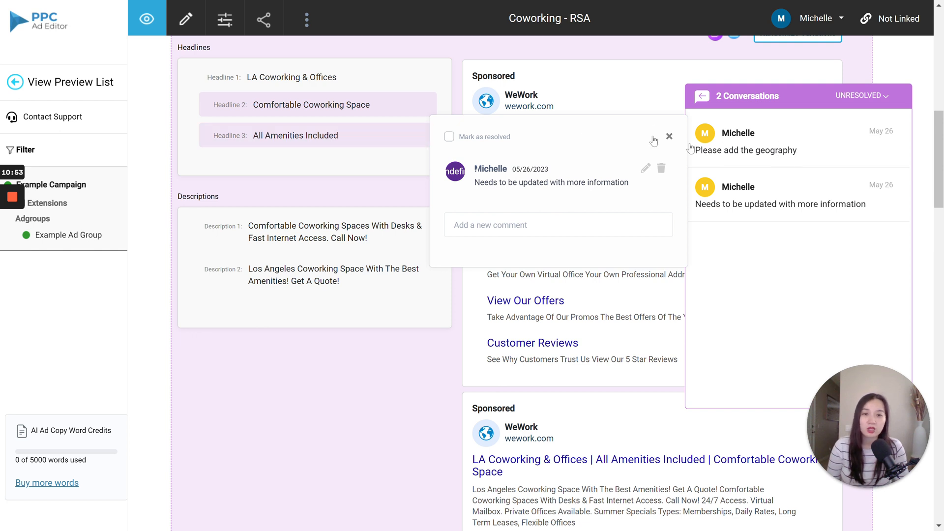
pyautogui.click(669, 135)
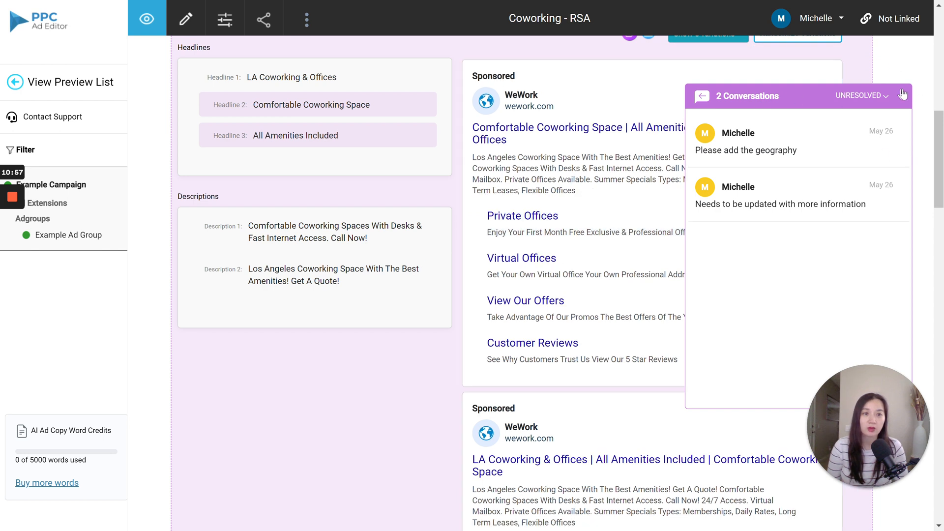
pyautogui.scroll(-3)
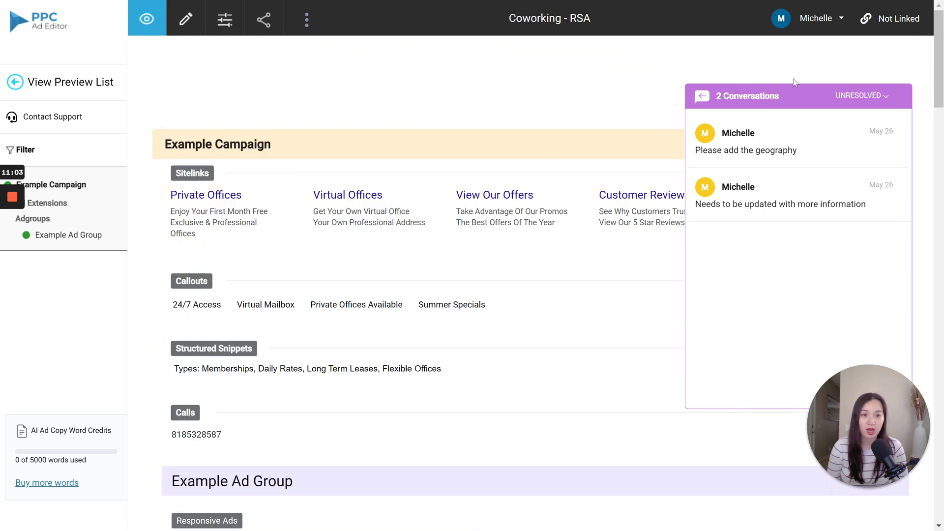
# Step: Filter the conversations list to Resolved, leaving only "This looks great!"
pyautogui.click(885, 97)
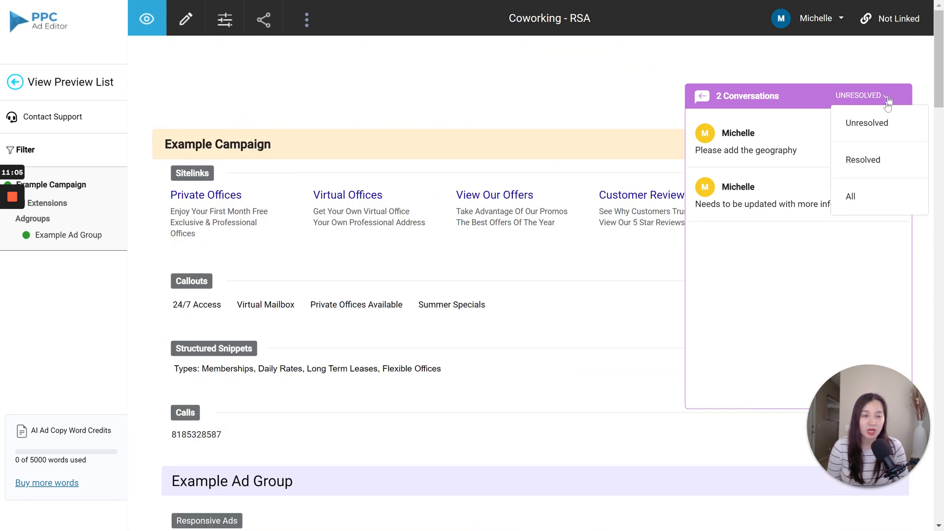
pyautogui.click(864, 159)
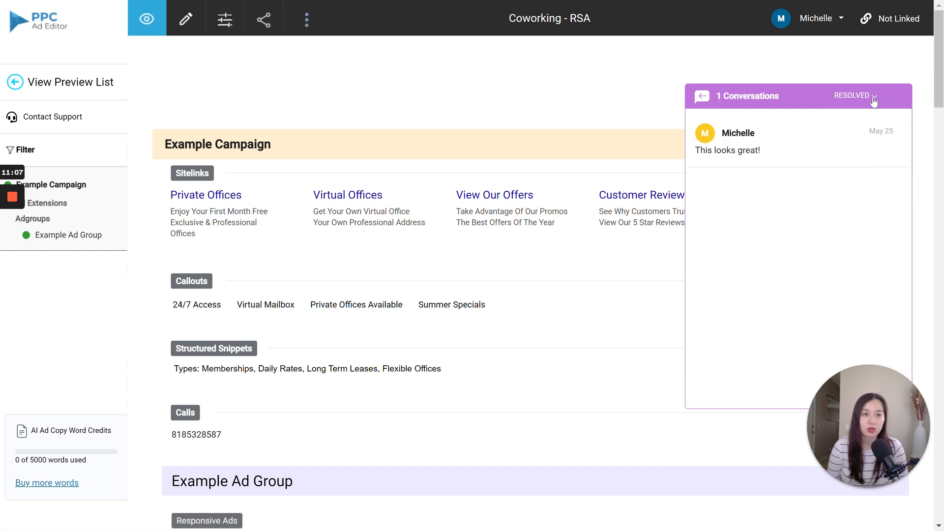
pyautogui.click(873, 96)
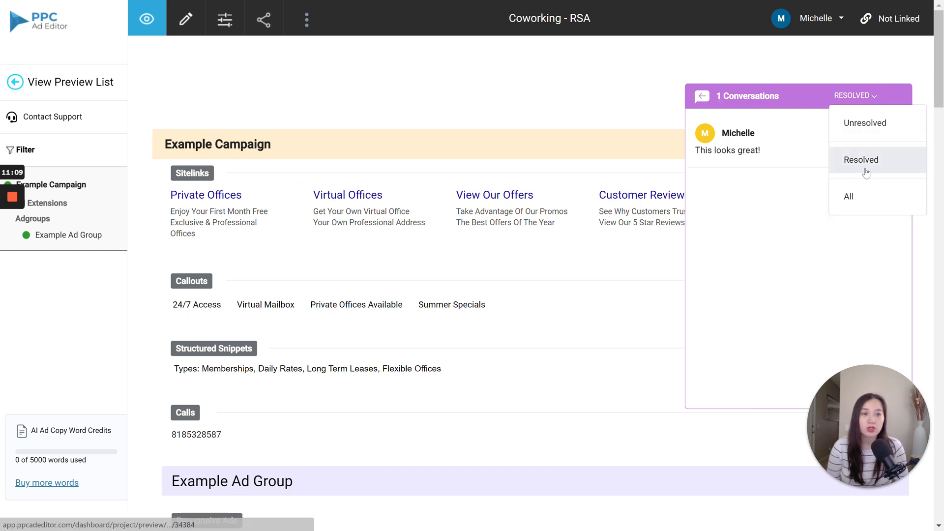
pyautogui.click(862, 160)
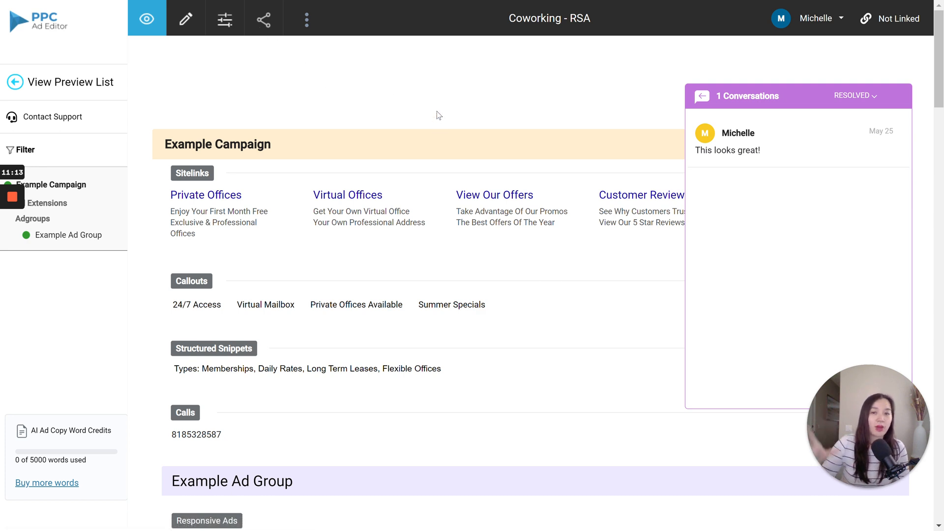
pyautogui.moveTo(664, 123)
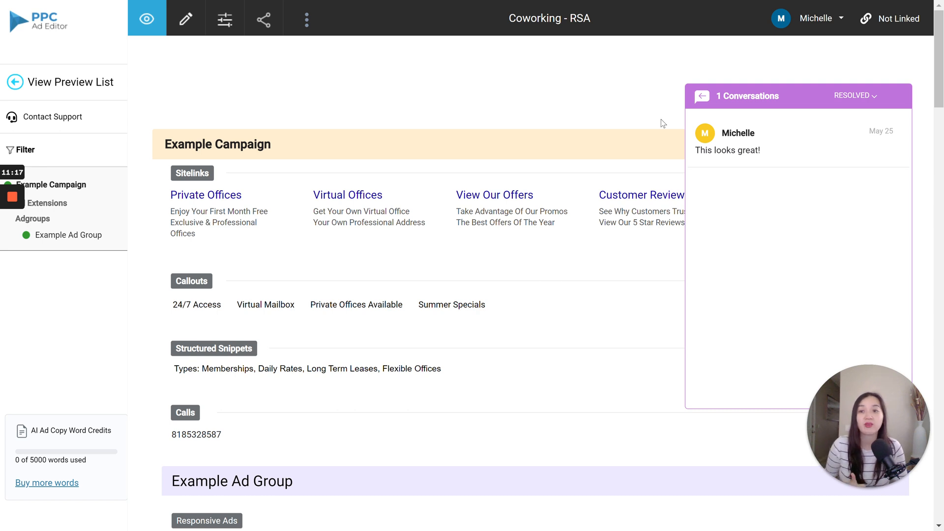
pyautogui.moveTo(263, 59)
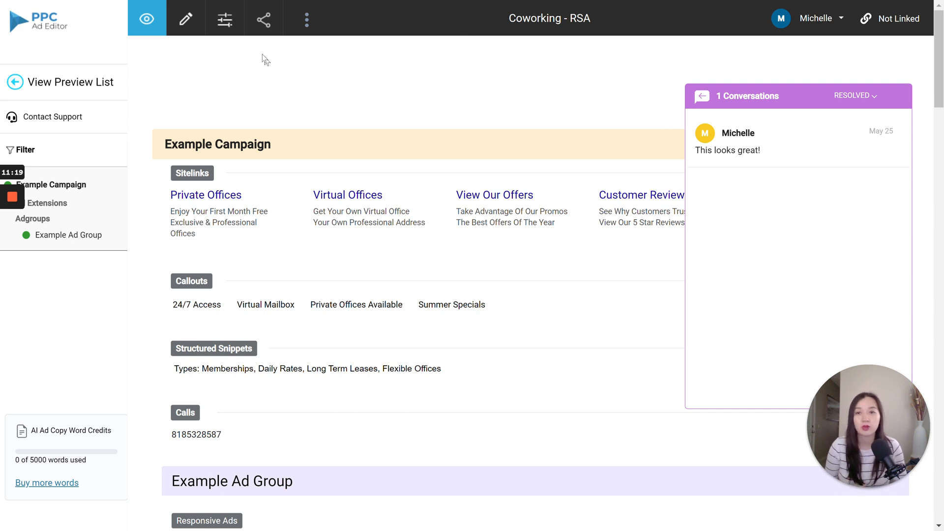
pyautogui.moveTo(264, 20)
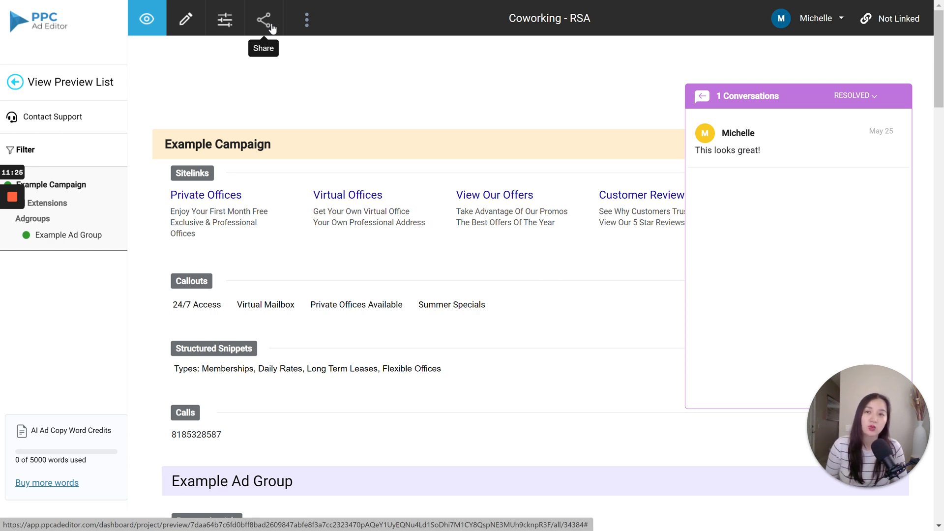
# Step: Check the Coworking - RSA sharing settings, then bring up the three-dot actions menu
pyautogui.click(263, 18)
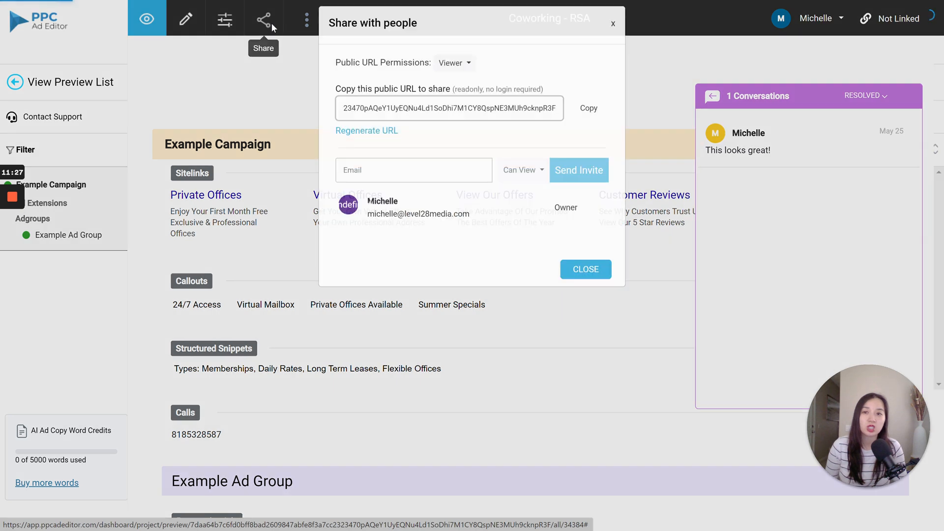
pyautogui.click(585, 270)
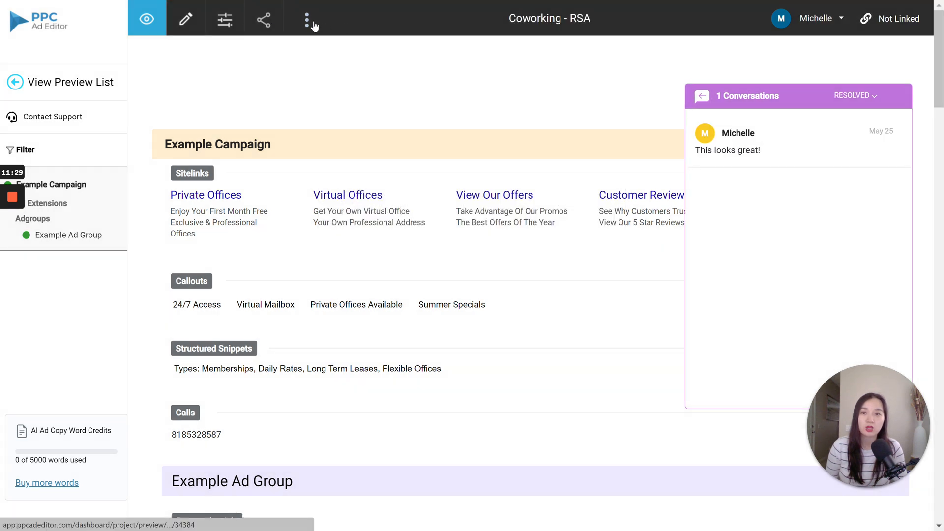
pyautogui.click(306, 19)
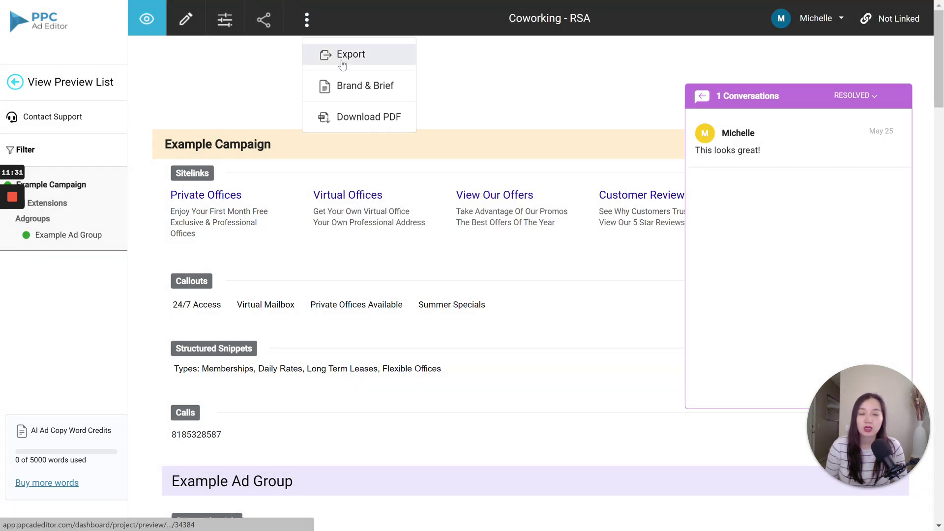
pyautogui.moveTo(358, 68)
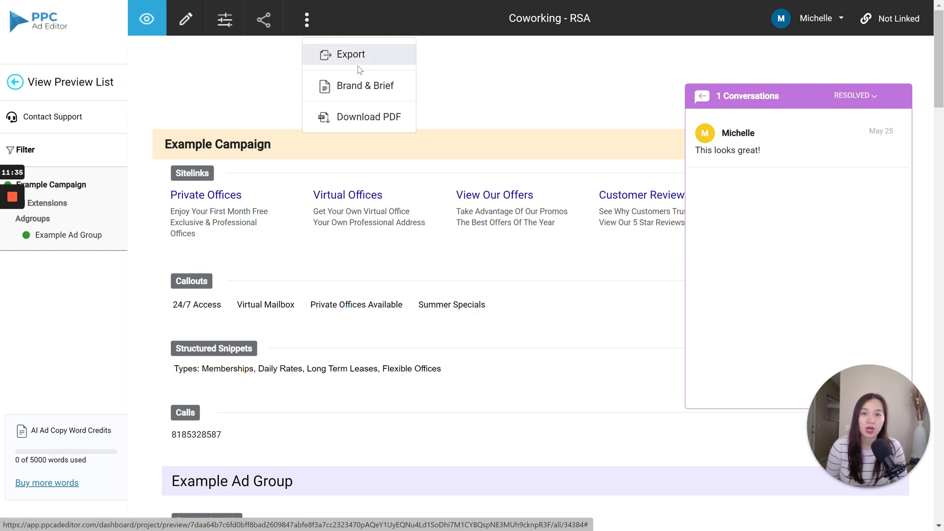
# Step: Open Export Campaigns in Google Ads Editor format with account extensions included
pyautogui.click(351, 54)
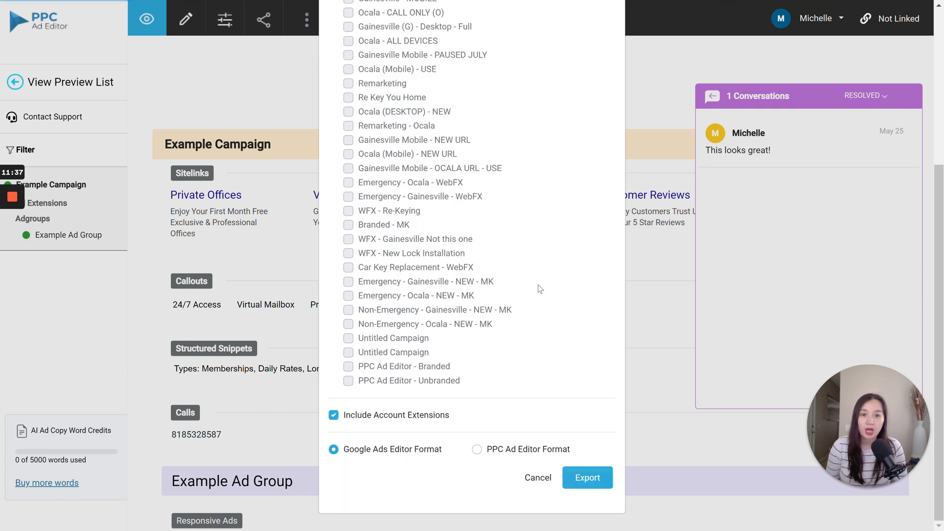
pyautogui.moveTo(529, 479)
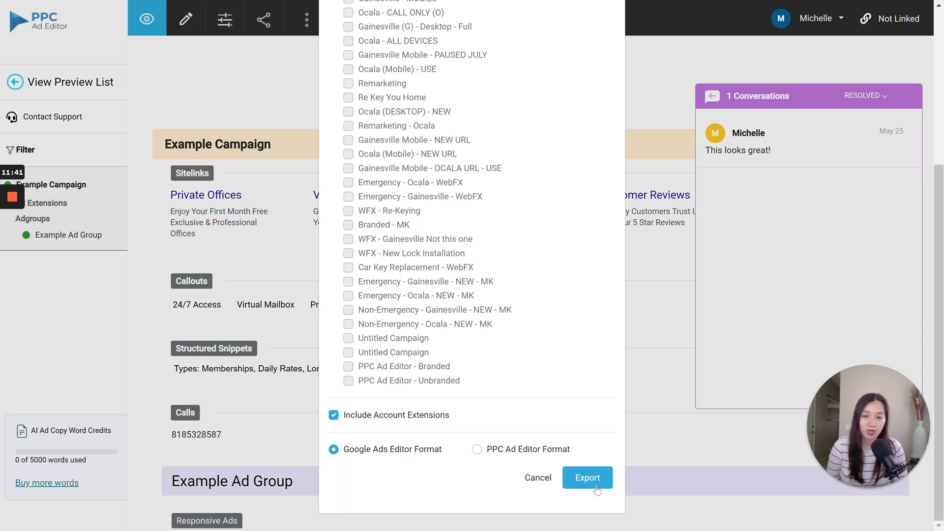
pyautogui.moveTo(627, 491)
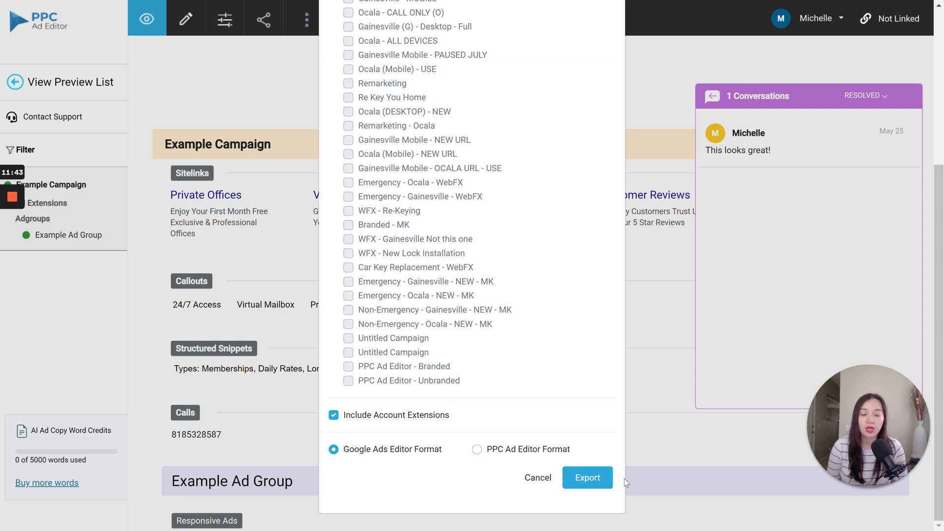
pyautogui.moveTo(570, 368)
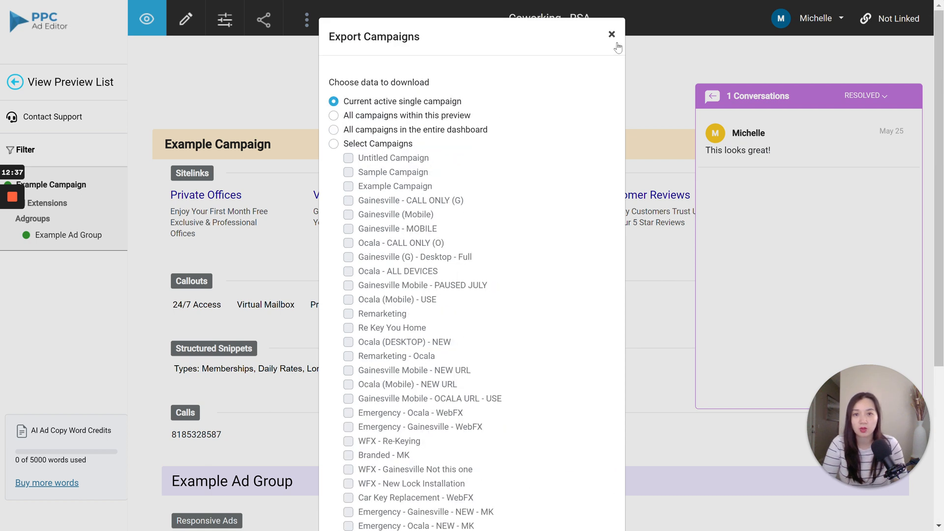
# Step: Dismiss the Export Campaigns dialog and go back to the saved previews list
pyautogui.click(611, 34)
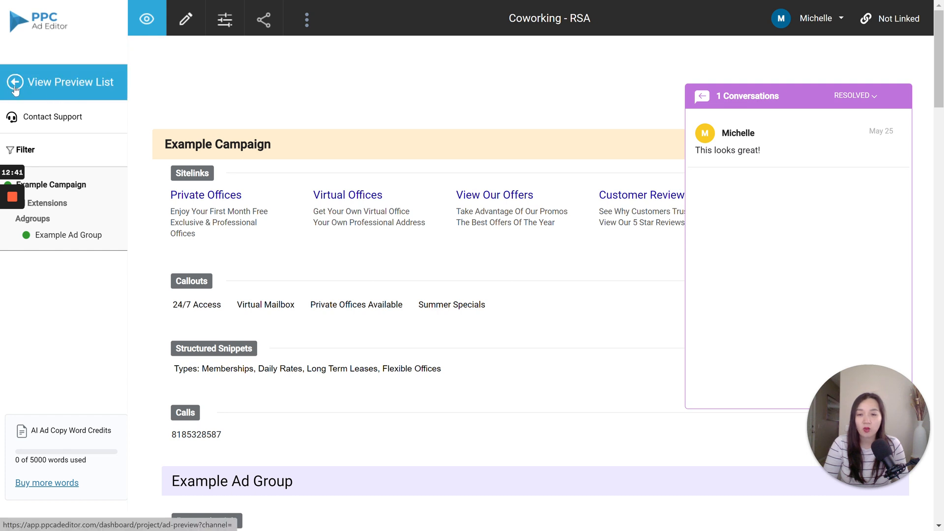
pyautogui.click(63, 82)
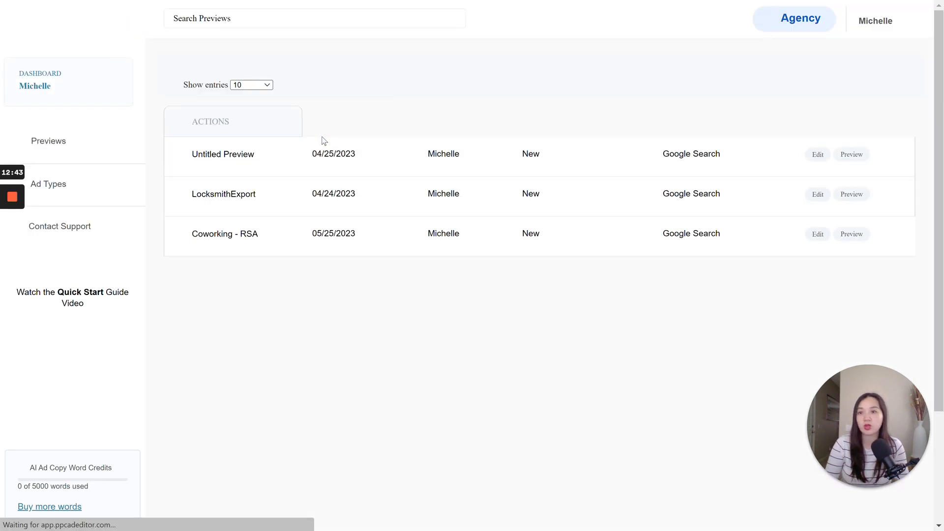